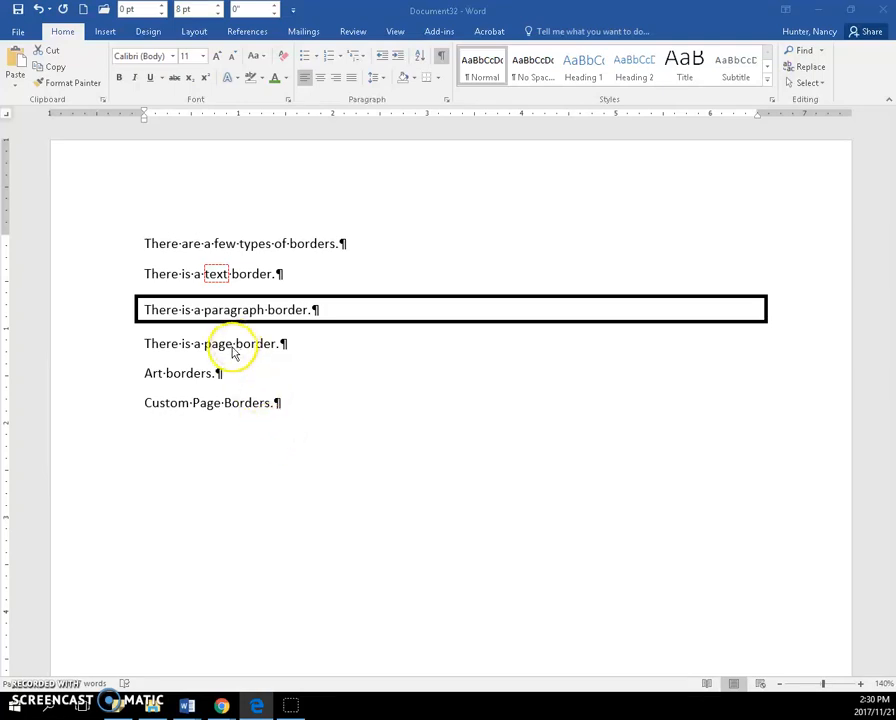
mouse_move(332, 192)
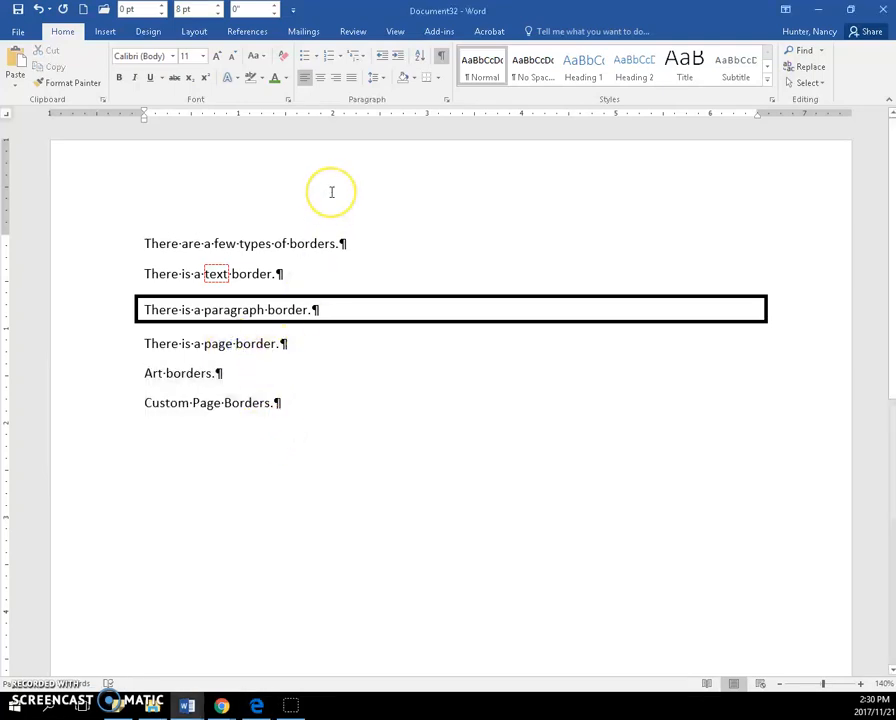
mouse_move(356, 154)
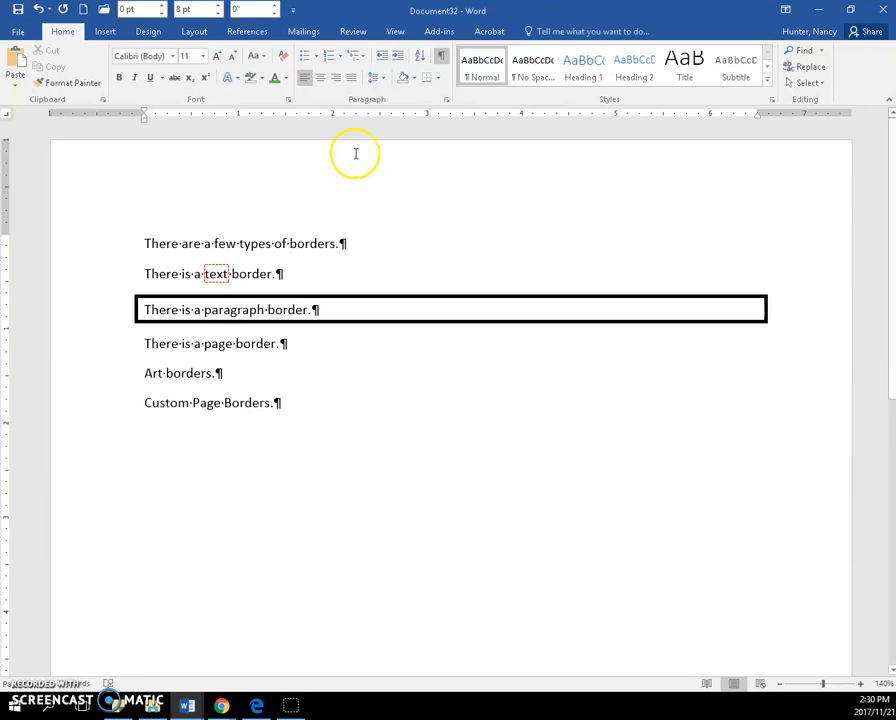
mouse_move(436, 78)
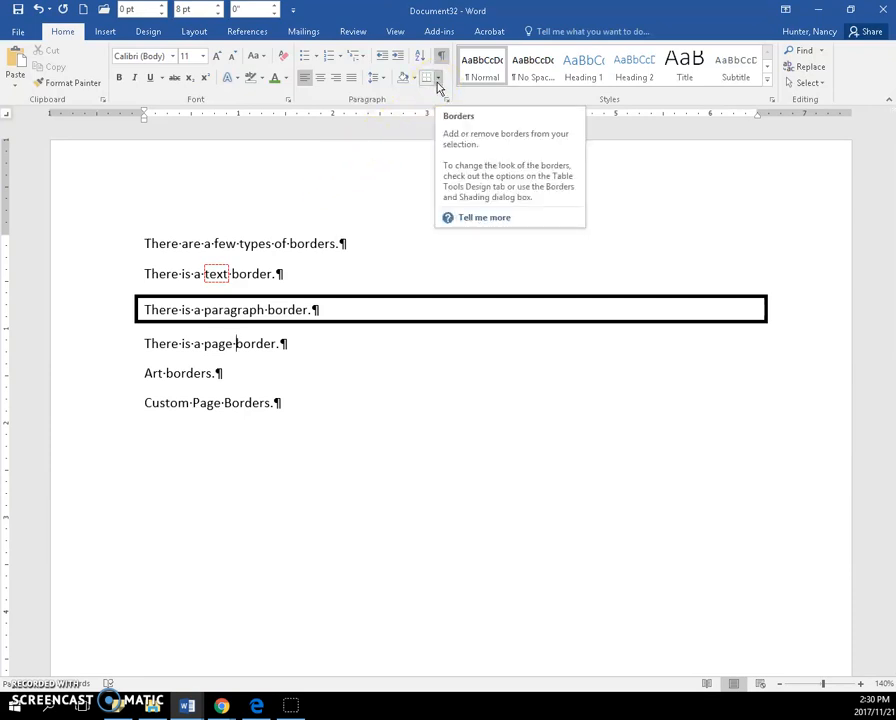
- Look through the Borders and Shading page-border settings and close them without changes
left_click(228, 272)
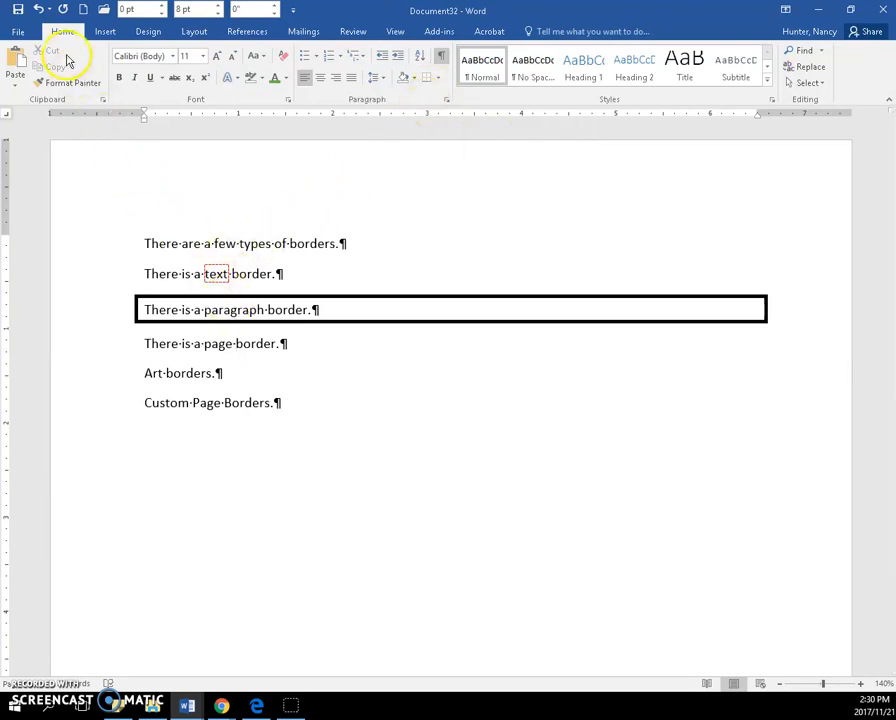
mouse_move(434, 78)
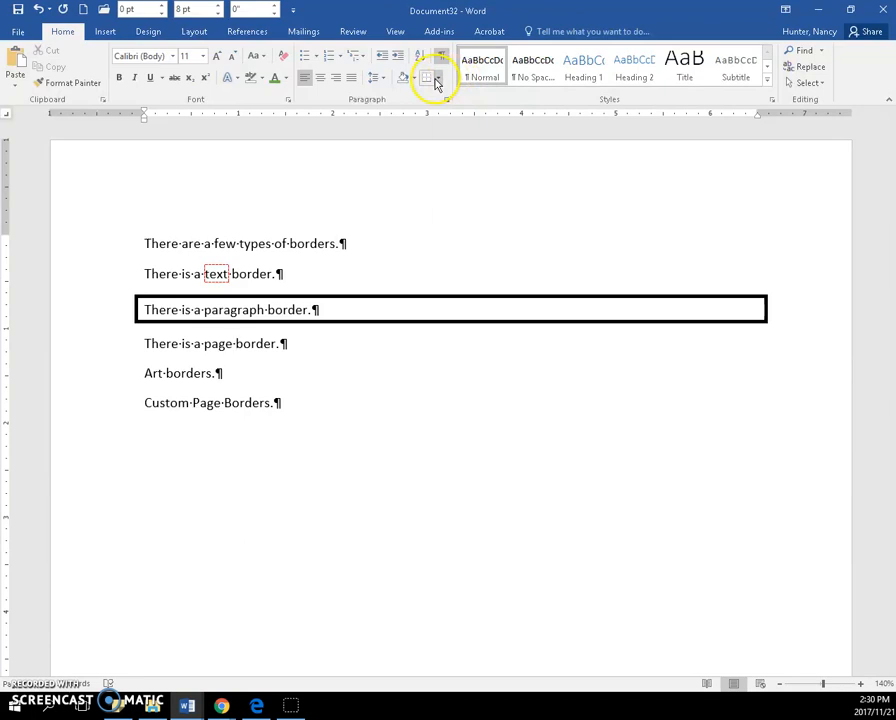
left_click(432, 76)
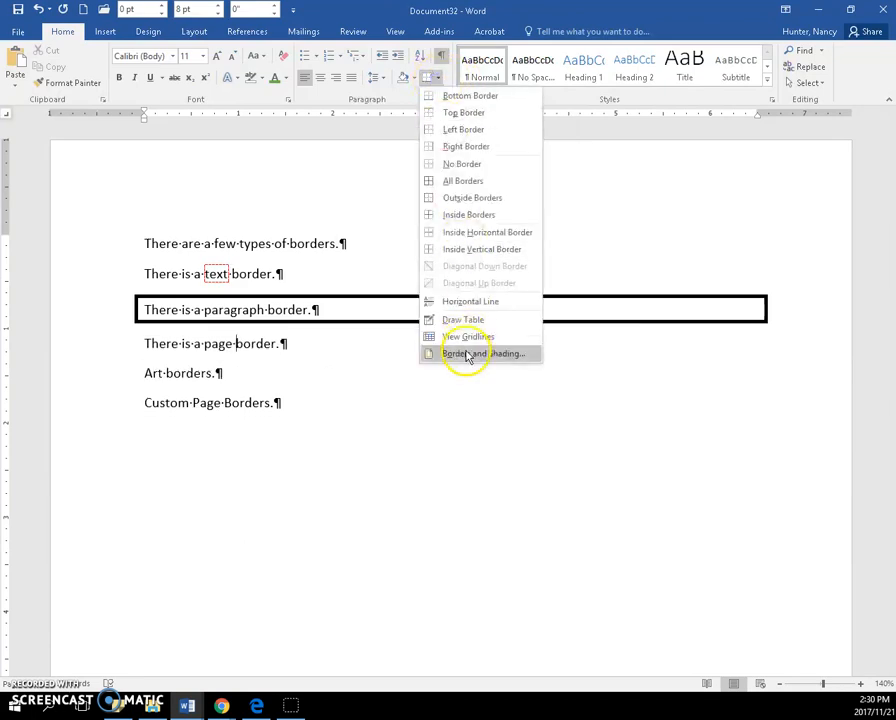
left_click(484, 352)
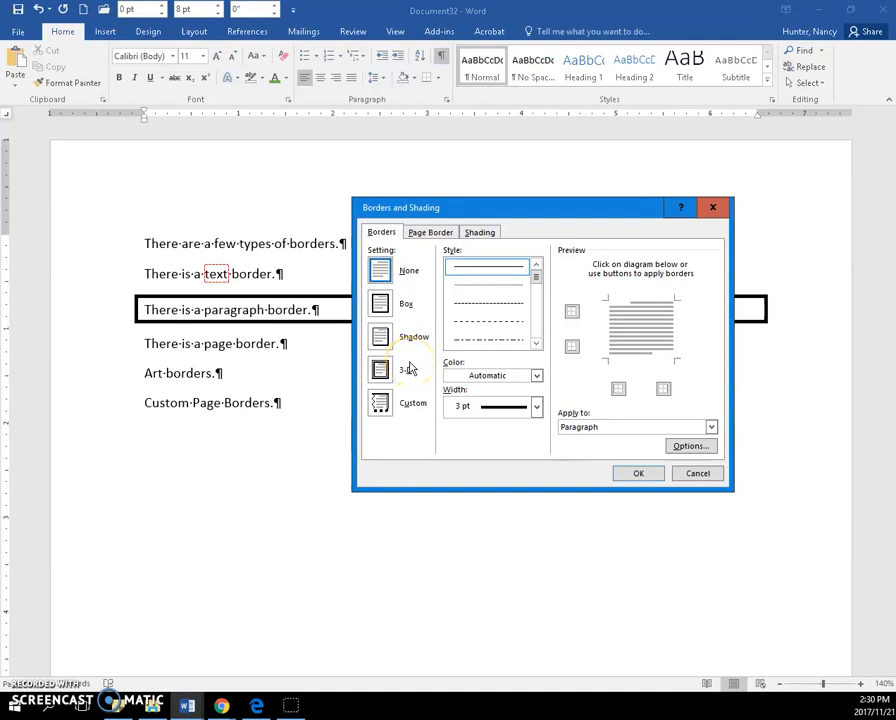
left_click(430, 232)
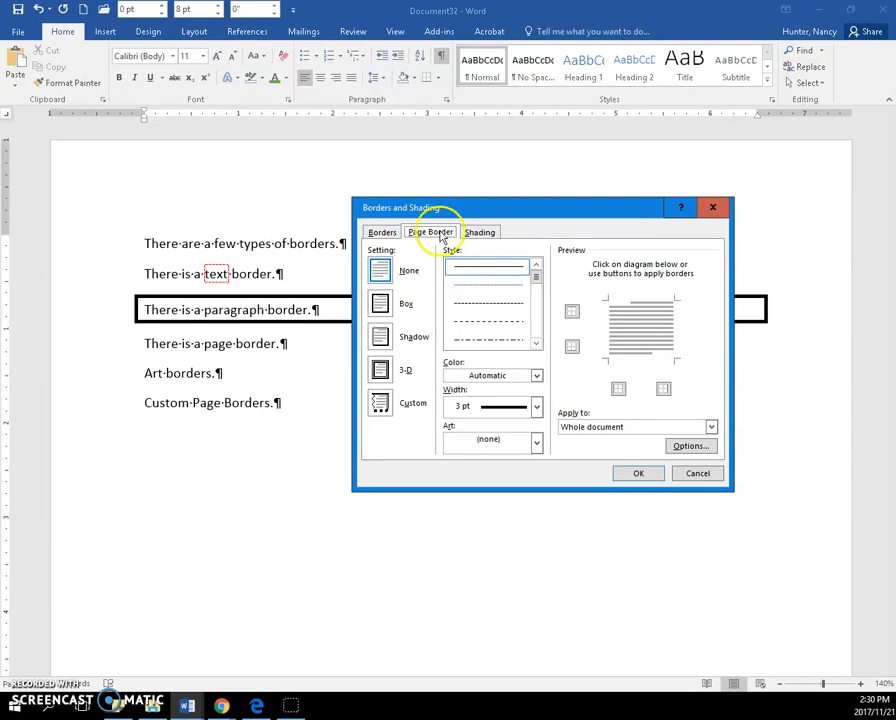
left_click(638, 472)
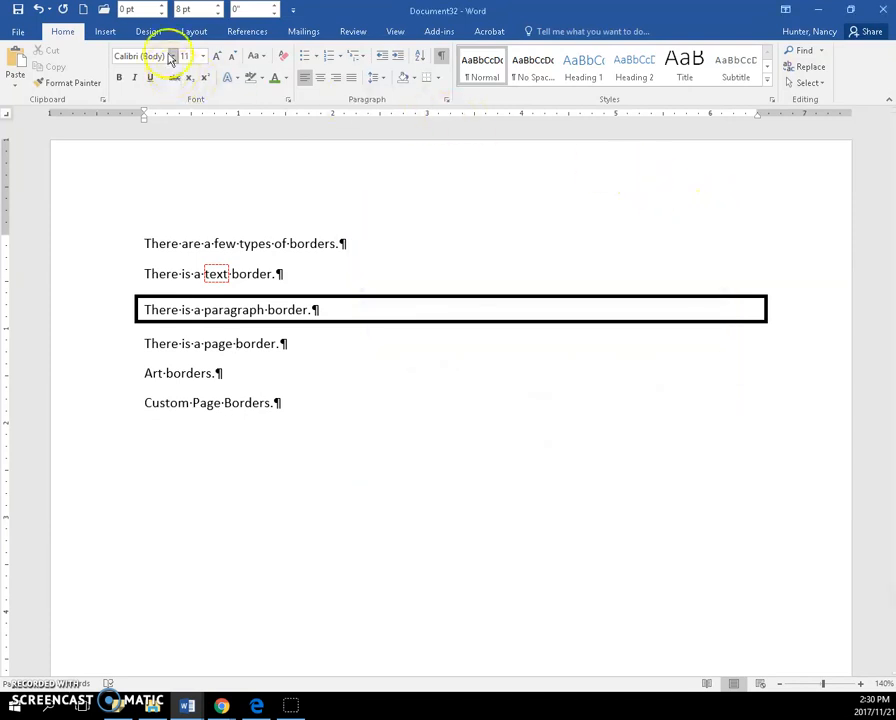
- From Design, apply a Box page border with a 4½ pt solid black line to the whole document
left_click(148, 32)
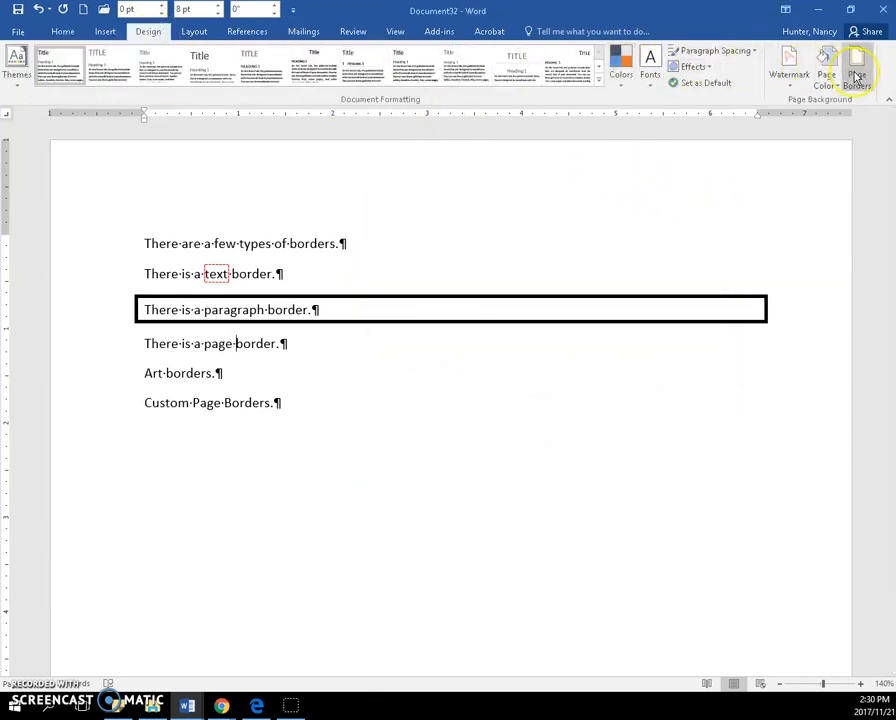
mouse_move(856, 64)
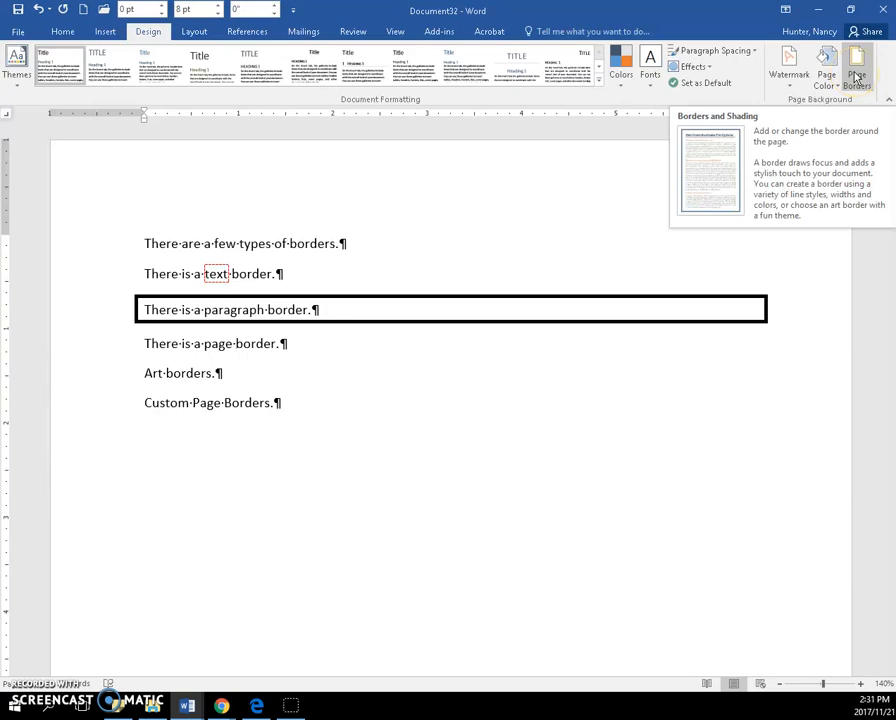
left_click(856, 64)
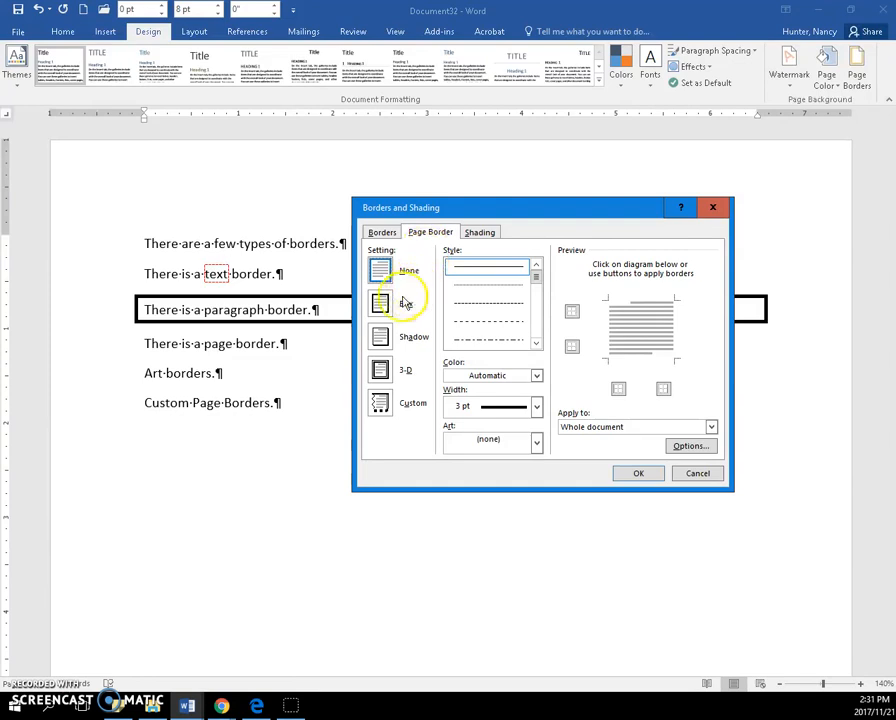
left_click(380, 304)
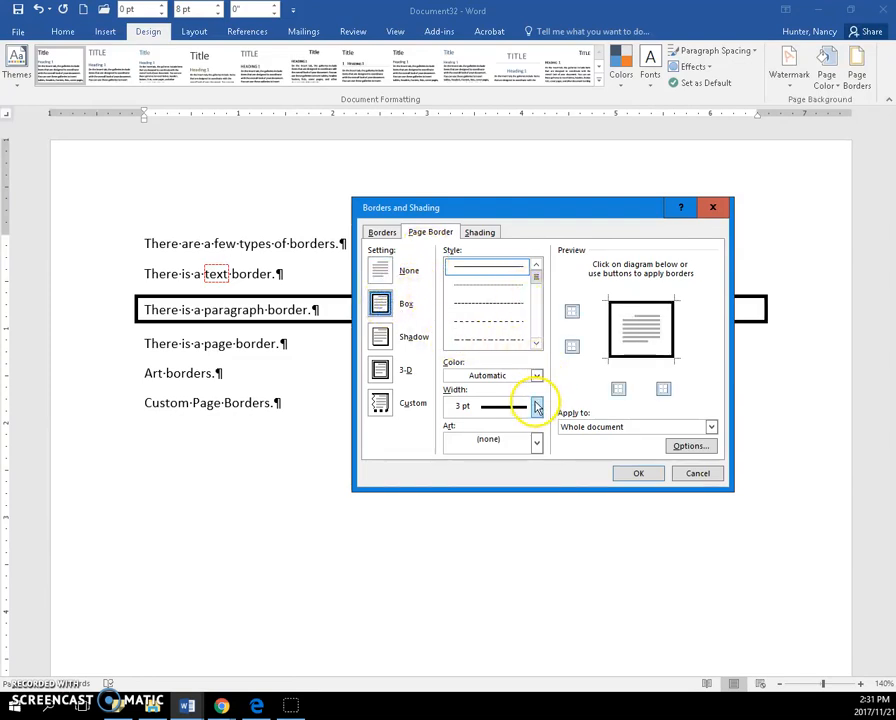
left_click(536, 402)
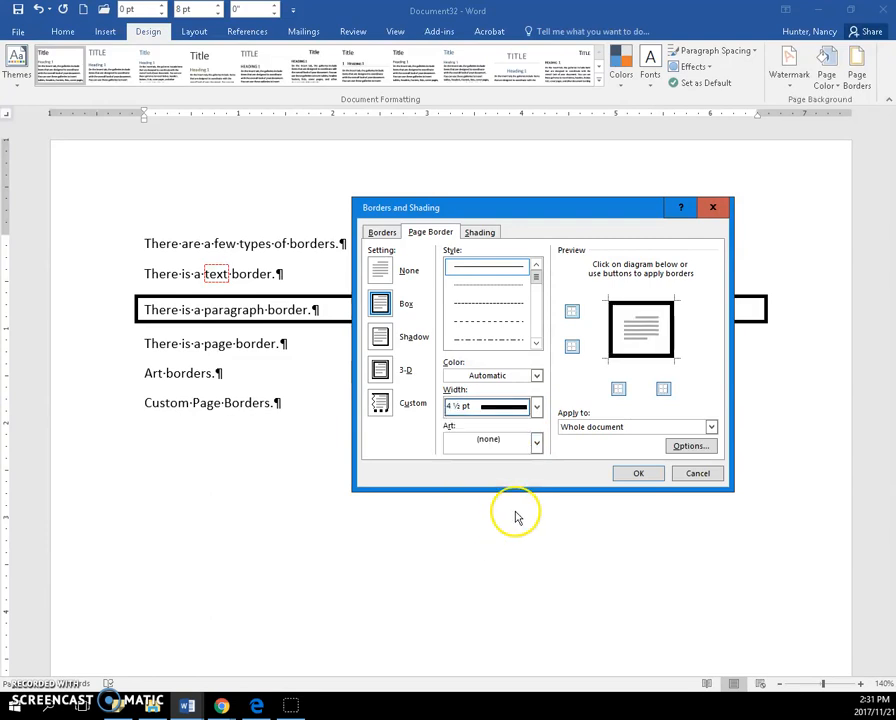
mouse_move(564, 440)
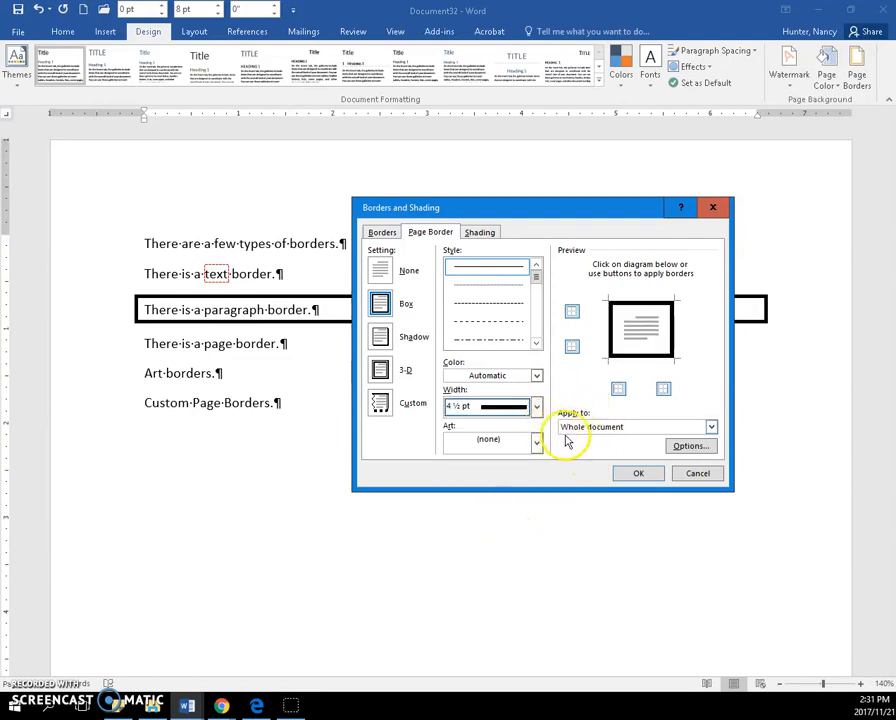
mouse_move(636, 472)
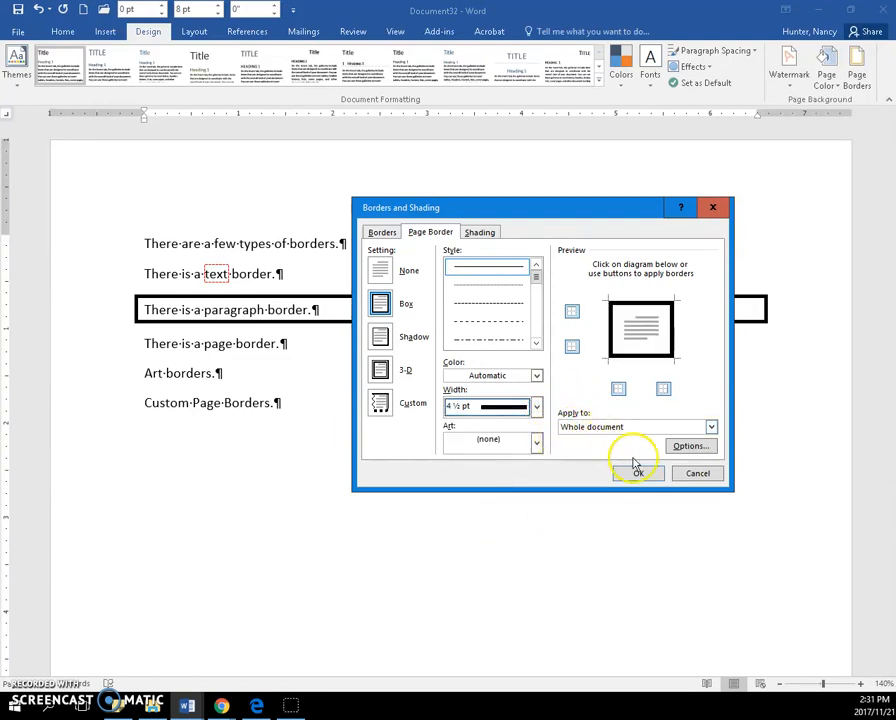
left_click(636, 472)
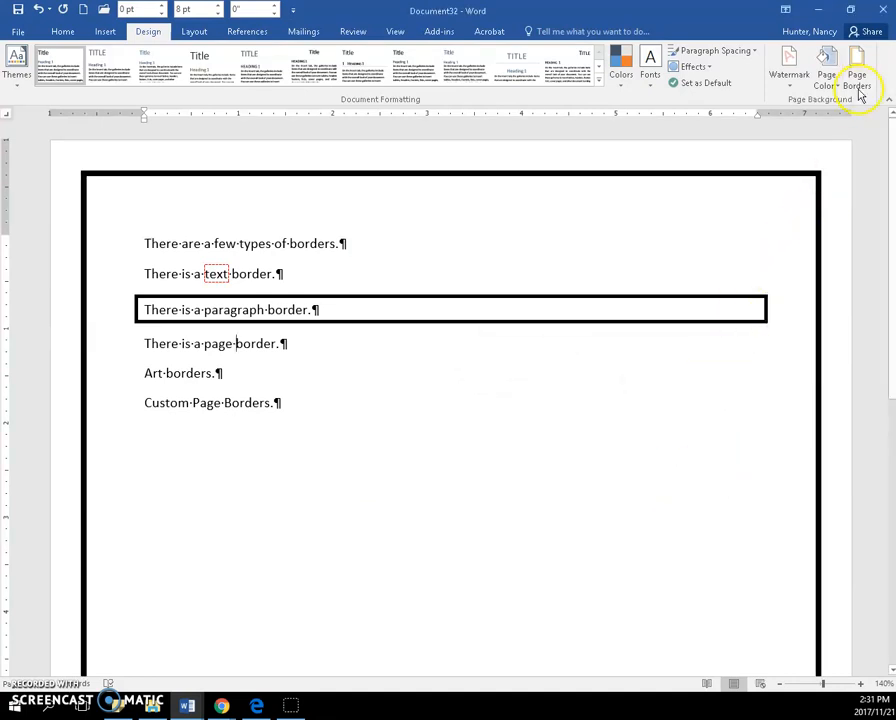
- Recolour the page border from black to red and apply it
left_click(856, 64)
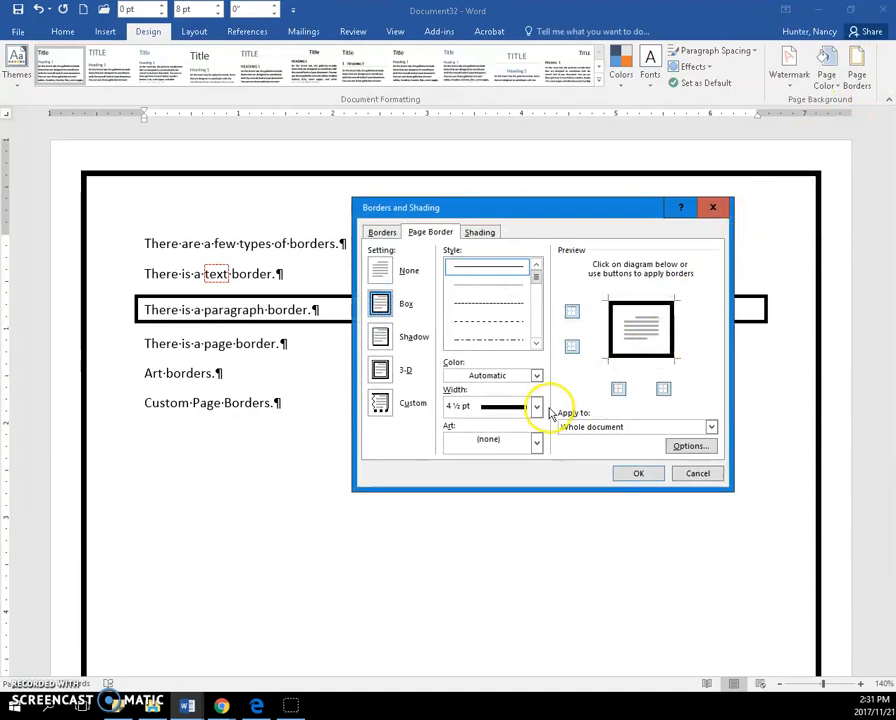
left_click(536, 376)
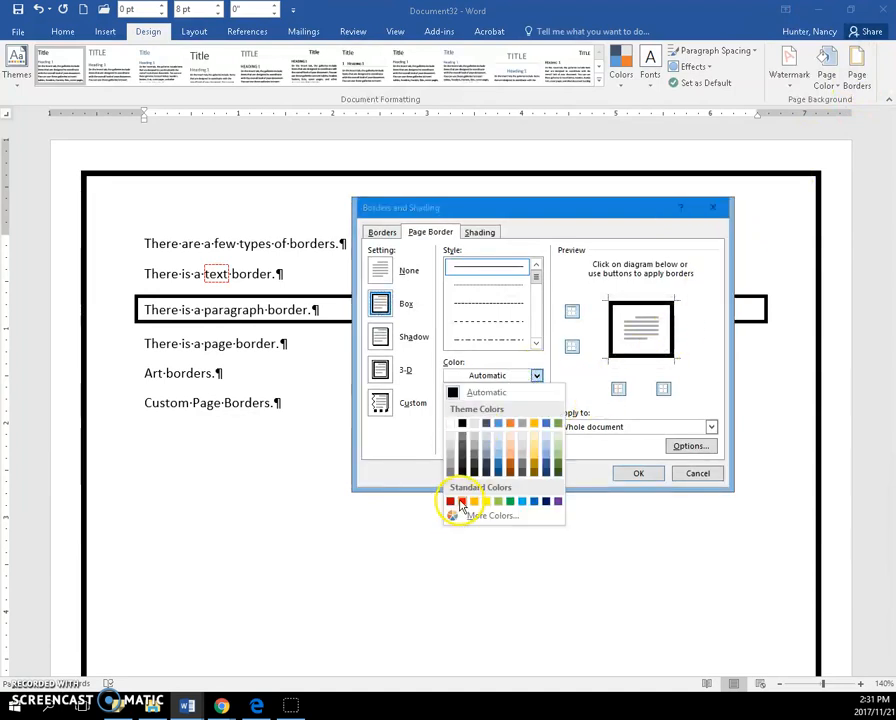
left_click(450, 500)
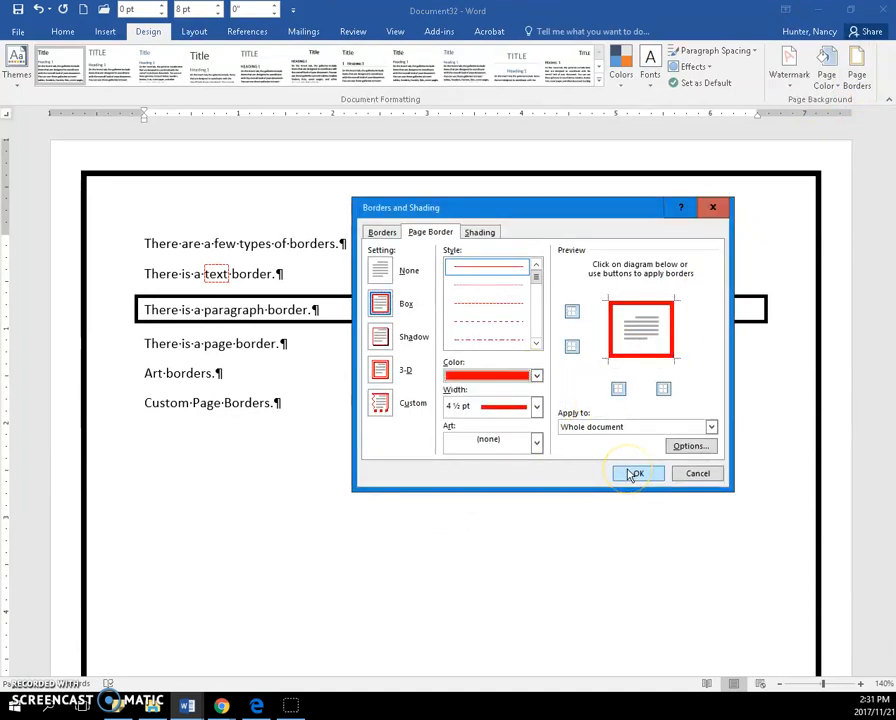
left_click(636, 472)
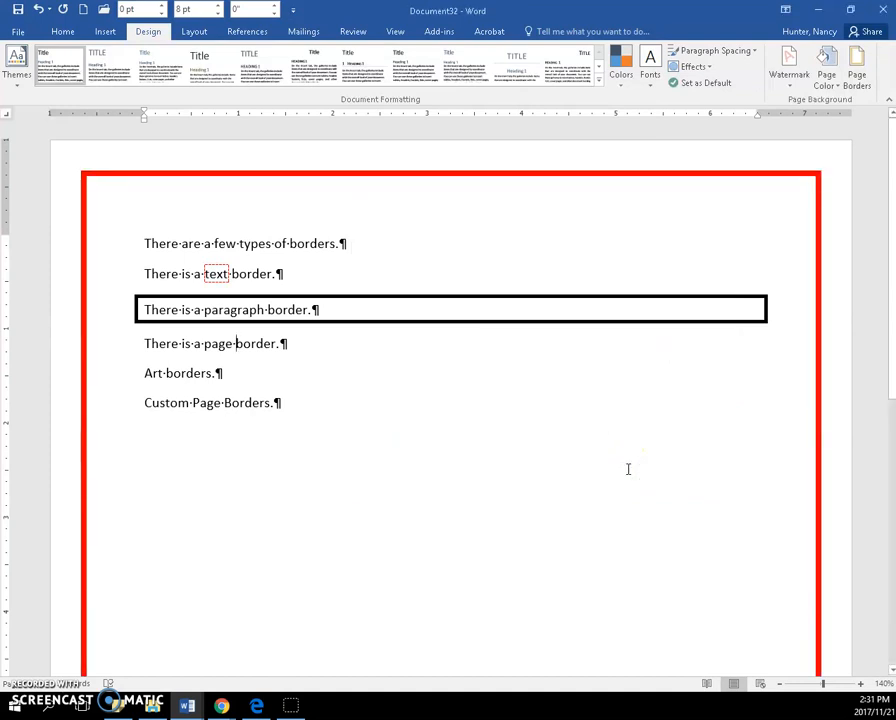
mouse_move(210, 370)
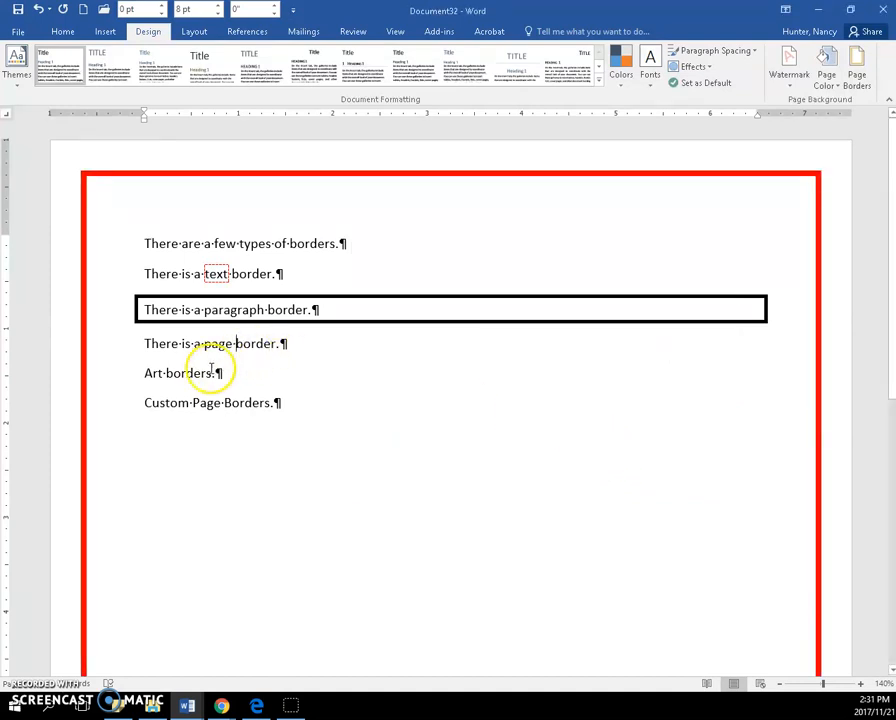
mouse_move(856, 64)
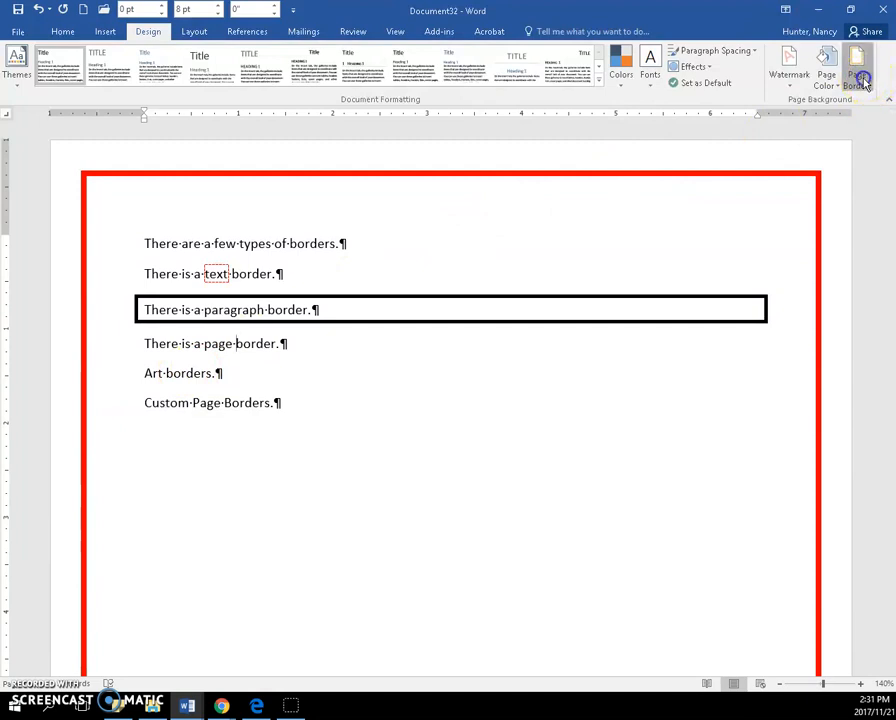
left_click(856, 64)
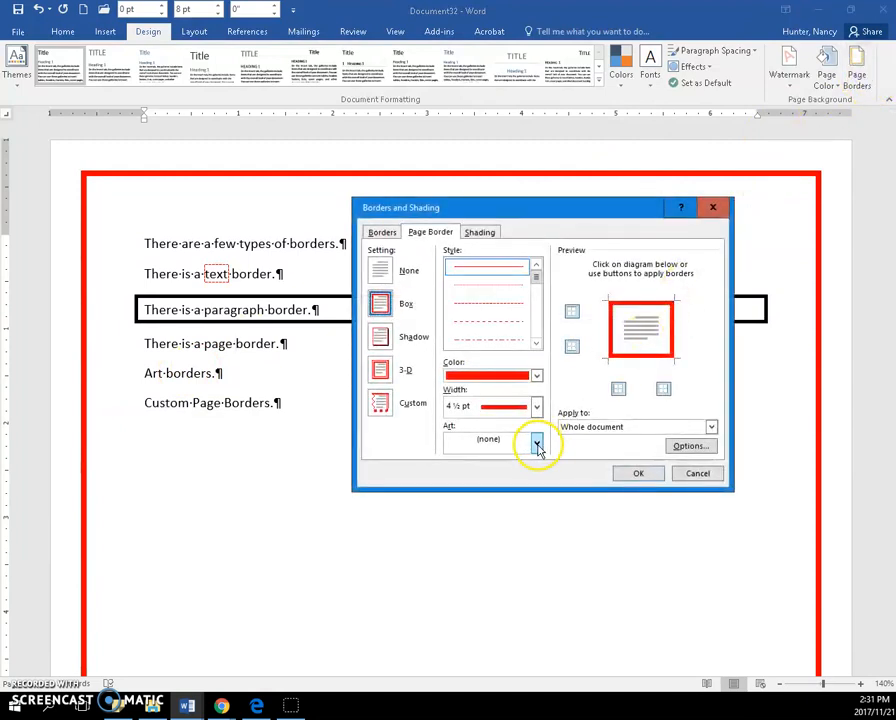
left_click(536, 440)
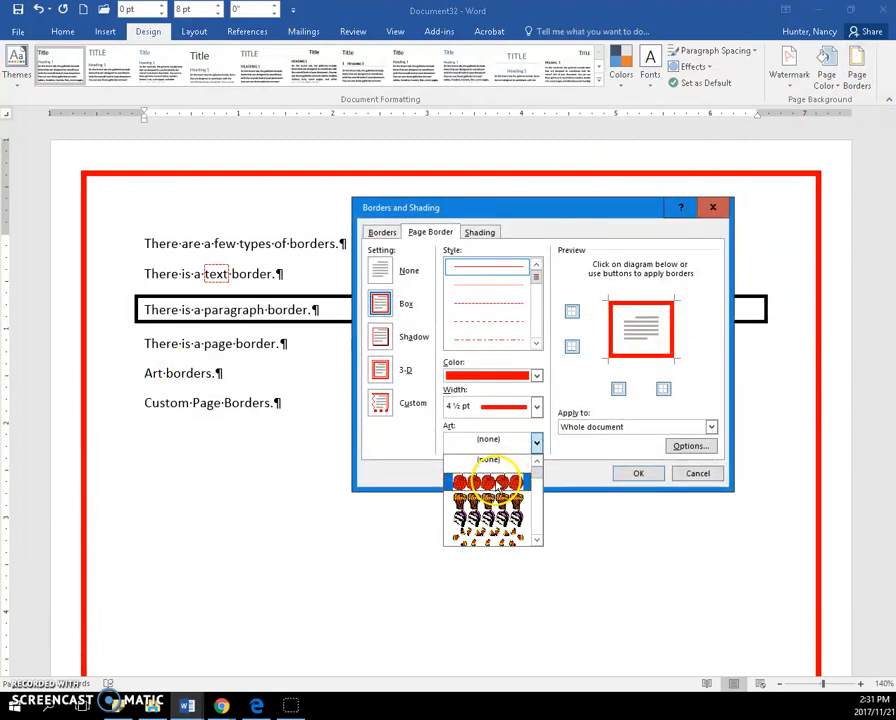
left_click(490, 470)
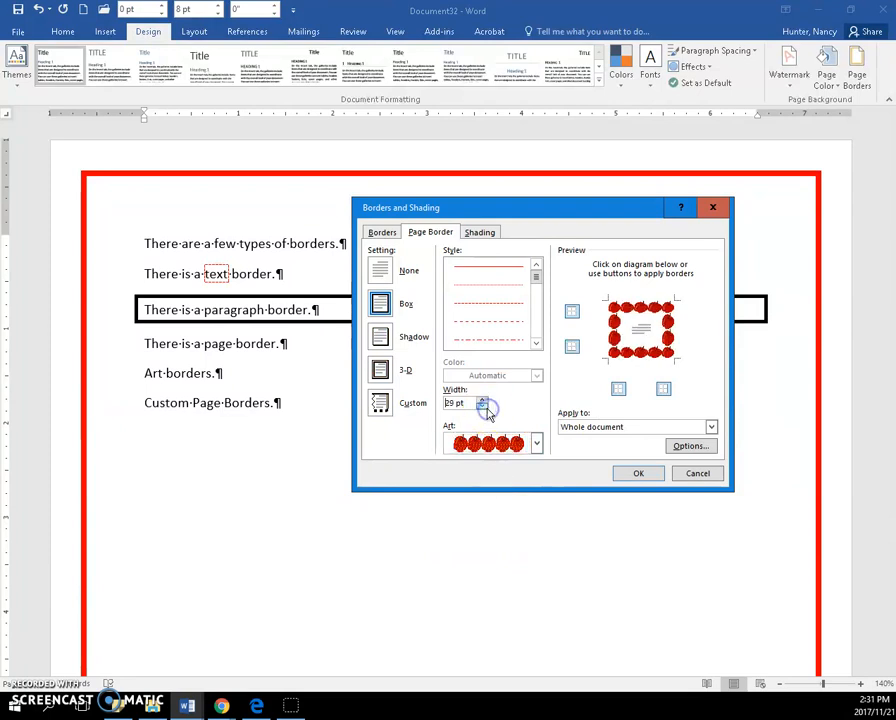
left_click(638, 472)
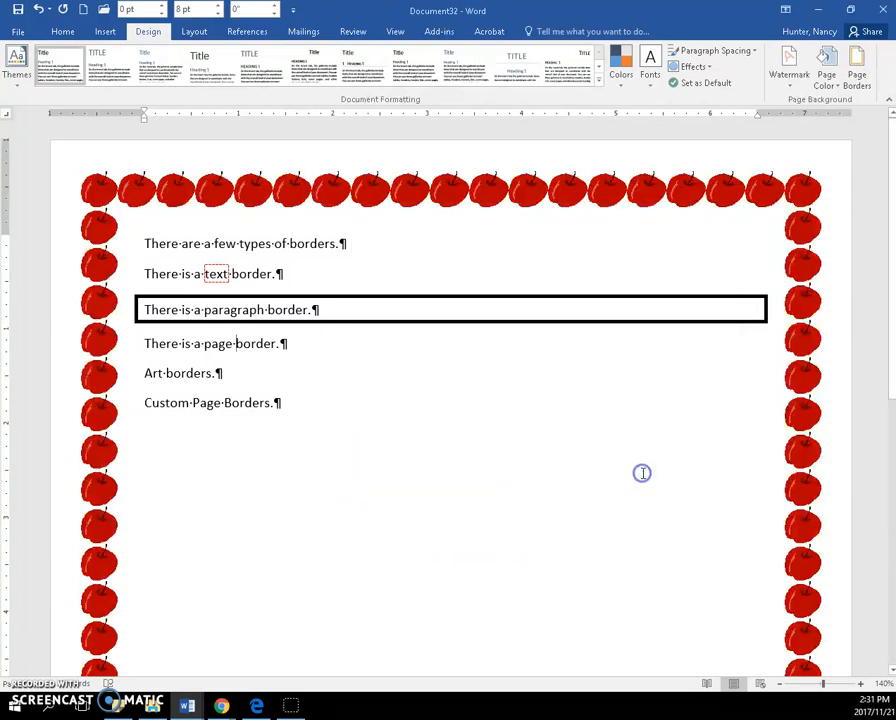
mouse_move(528, 222)
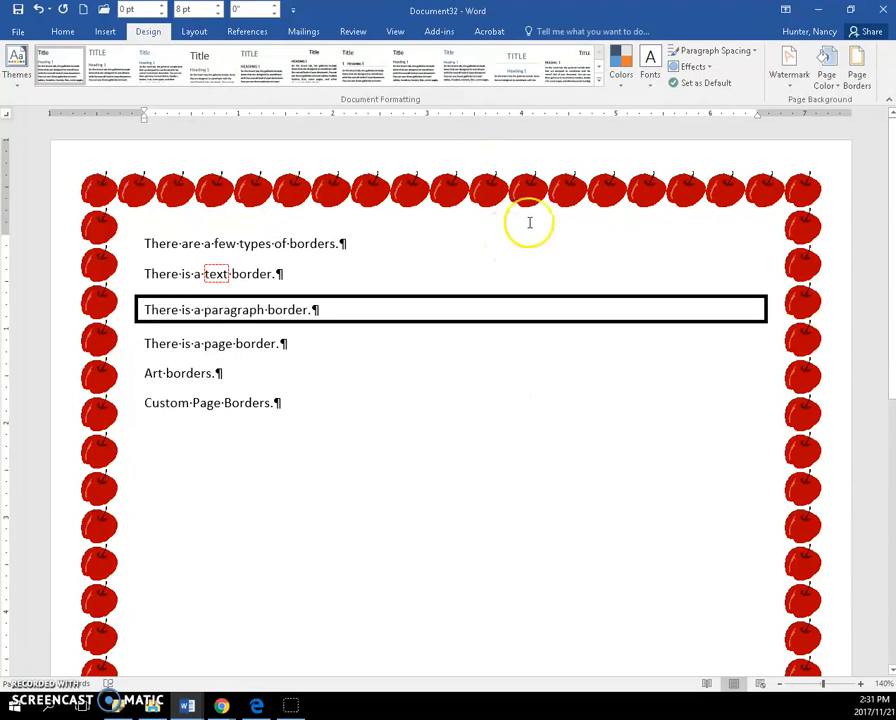
mouse_move(856, 64)
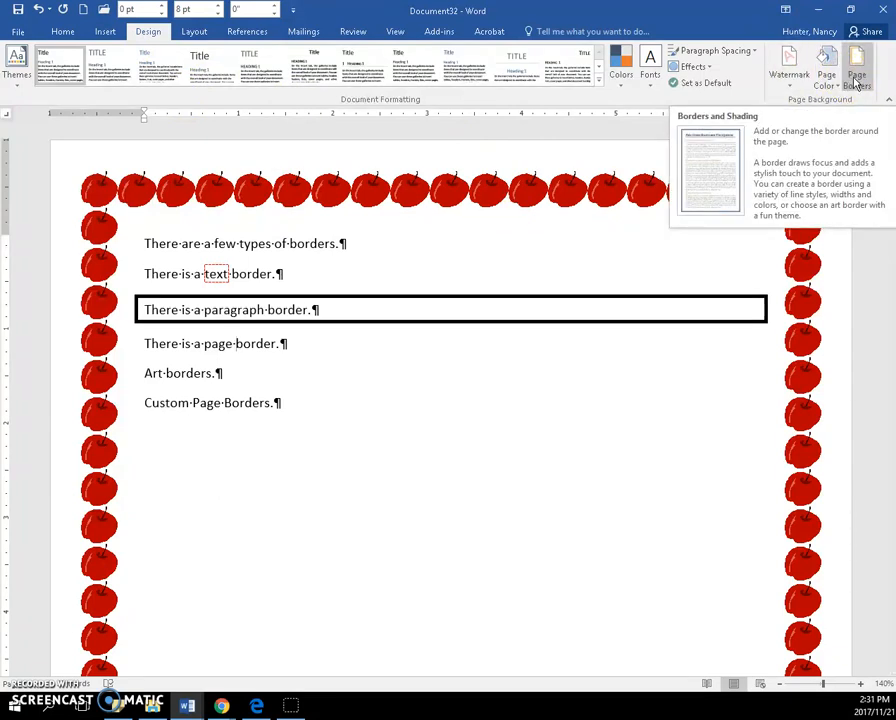
- Switch the page border to Custom with no art, red colour and 3 pt width
left_click(856, 64)
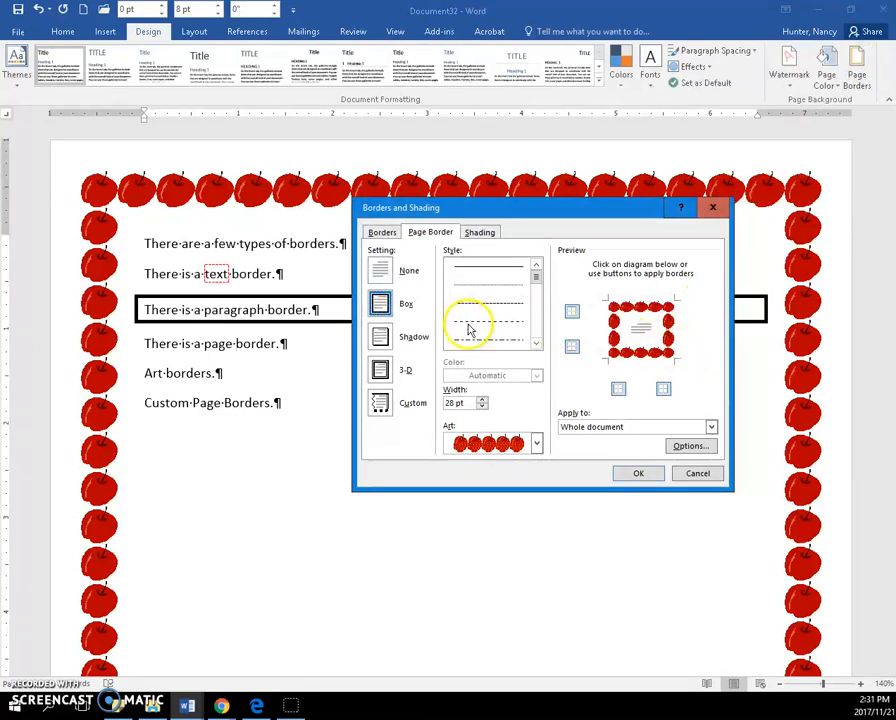
left_click(380, 402)
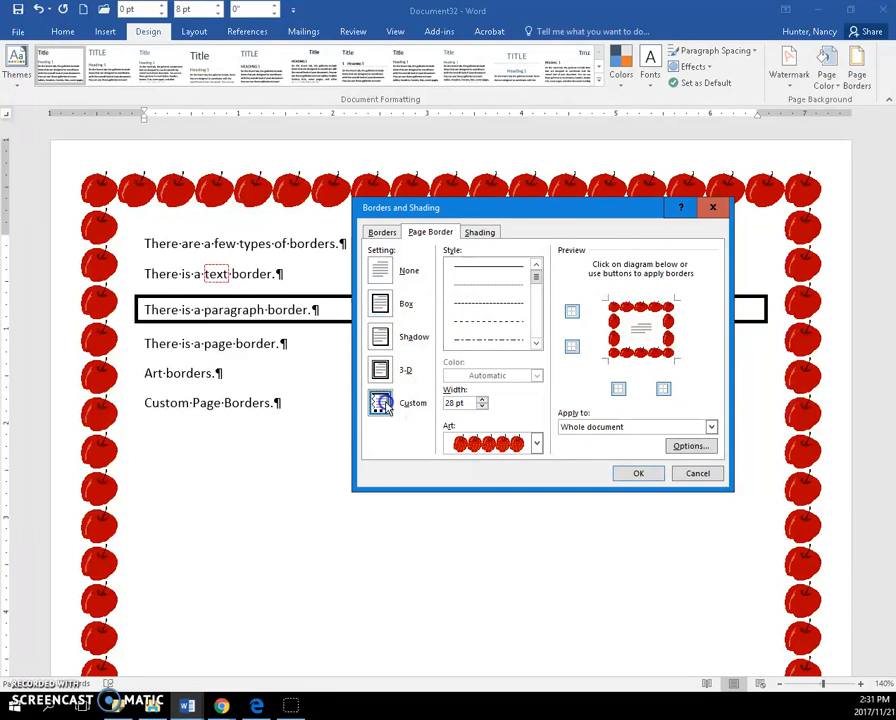
left_click(380, 270)
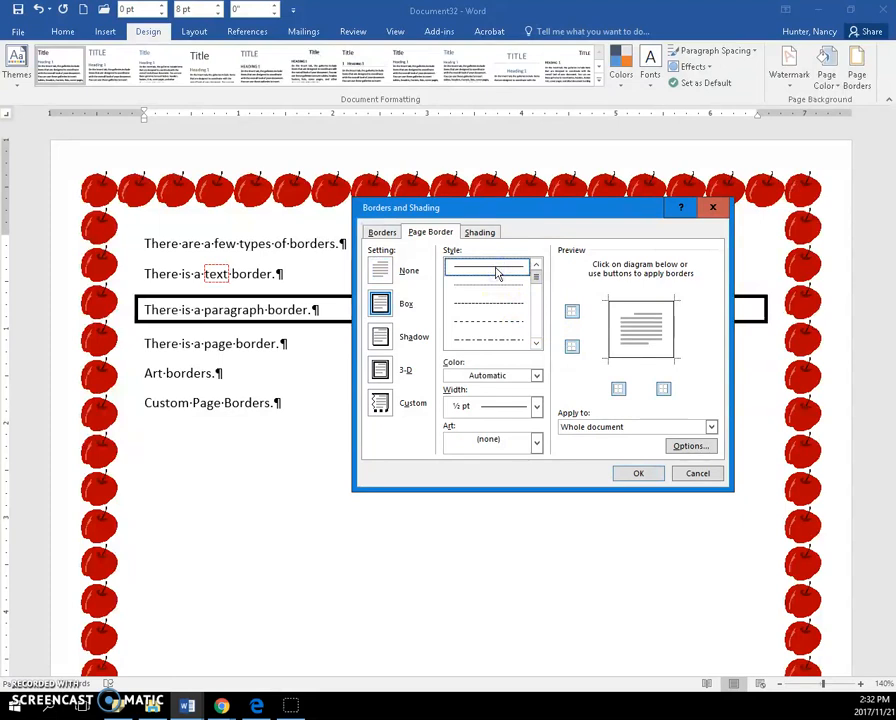
left_click(536, 376)
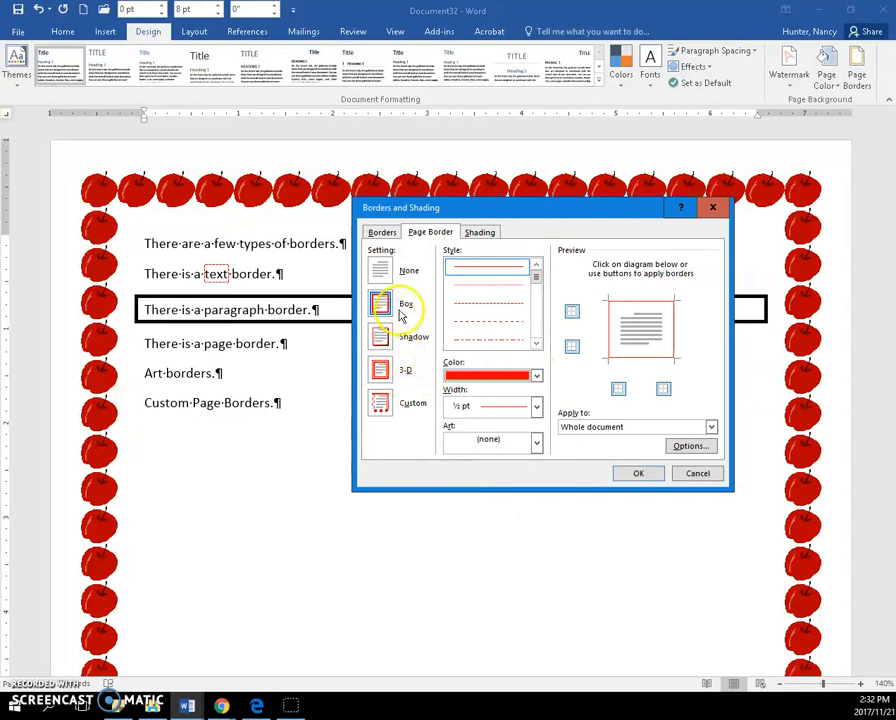
mouse_move(536, 408)
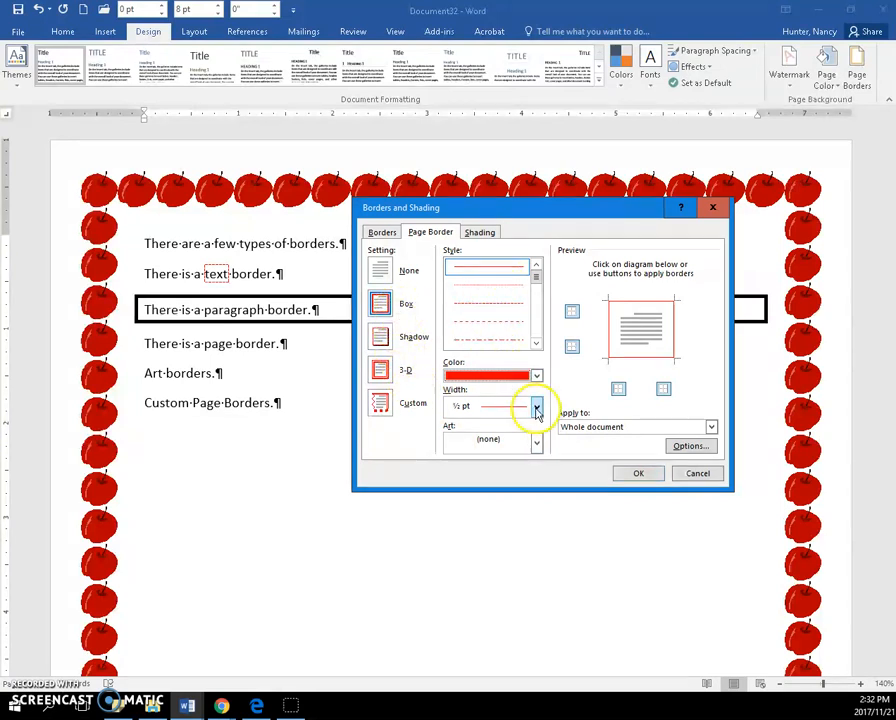
left_click(536, 406)
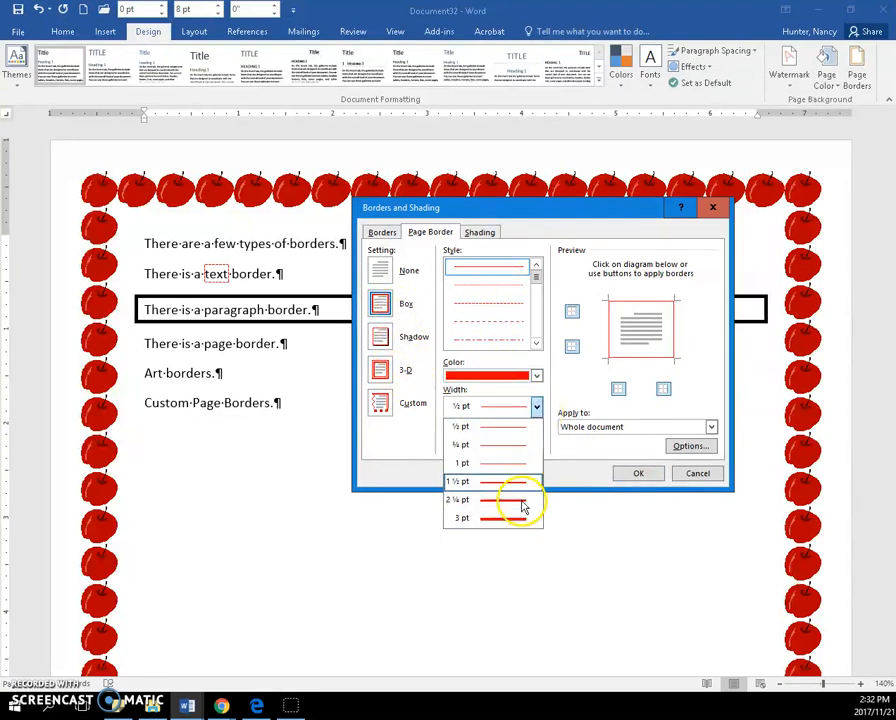
left_click(462, 500)
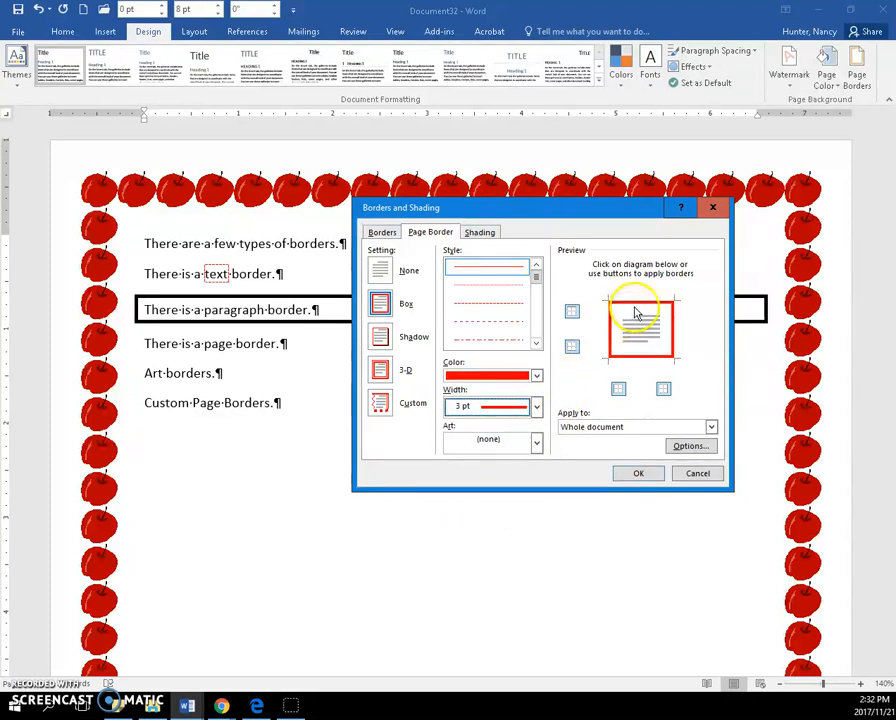
- Put the red 3 pt line on the top edge and clear the left edge in the preview
left_click(572, 312)
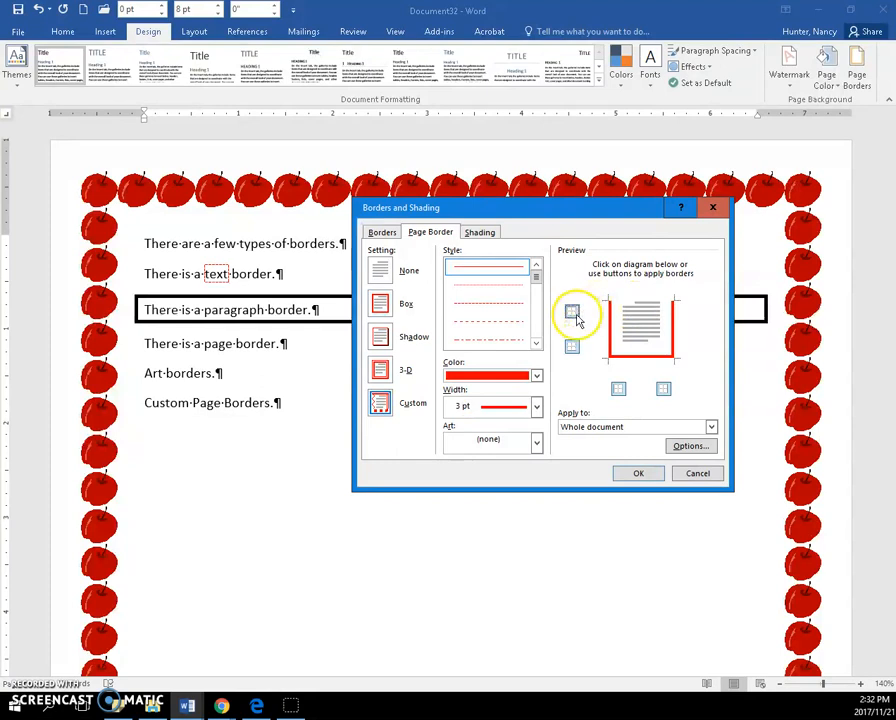
left_click(662, 388)
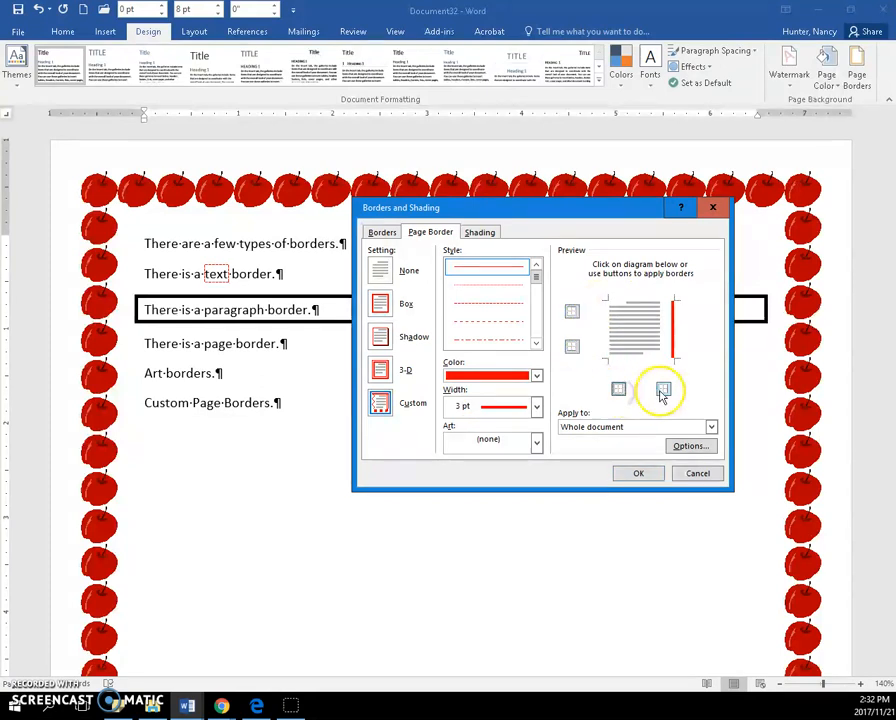
left_click(664, 390)
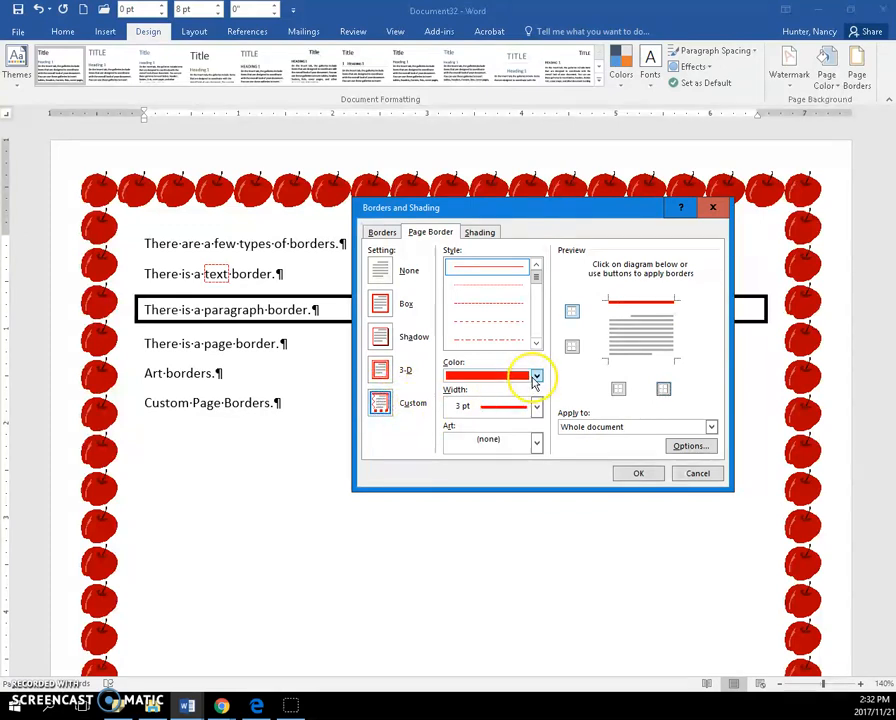
- Give the custom border a blue bottom edge and a green right edge
left_click(536, 376)
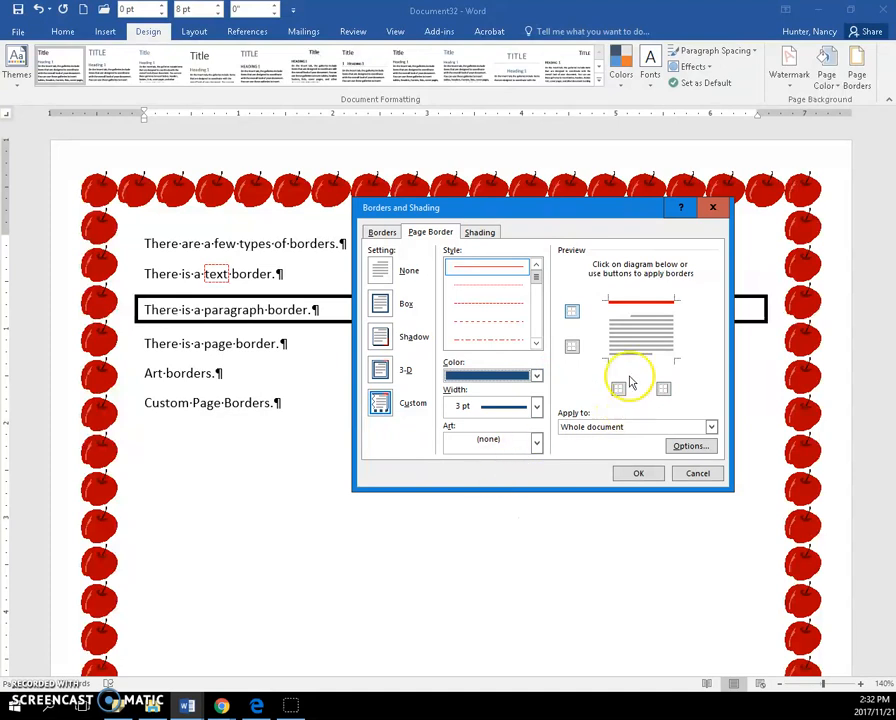
left_click(640, 360)
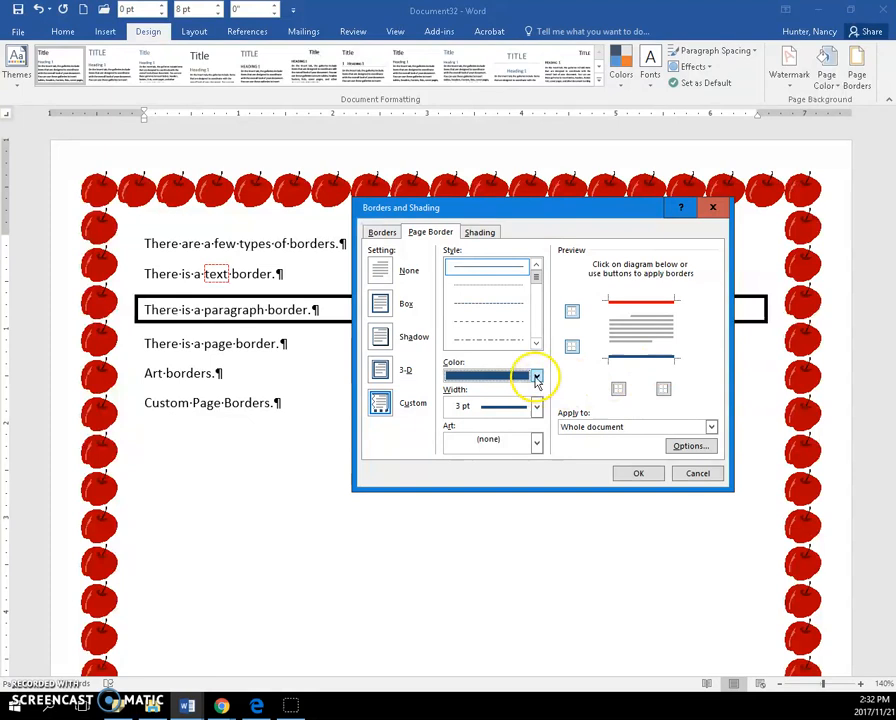
left_click(536, 376)
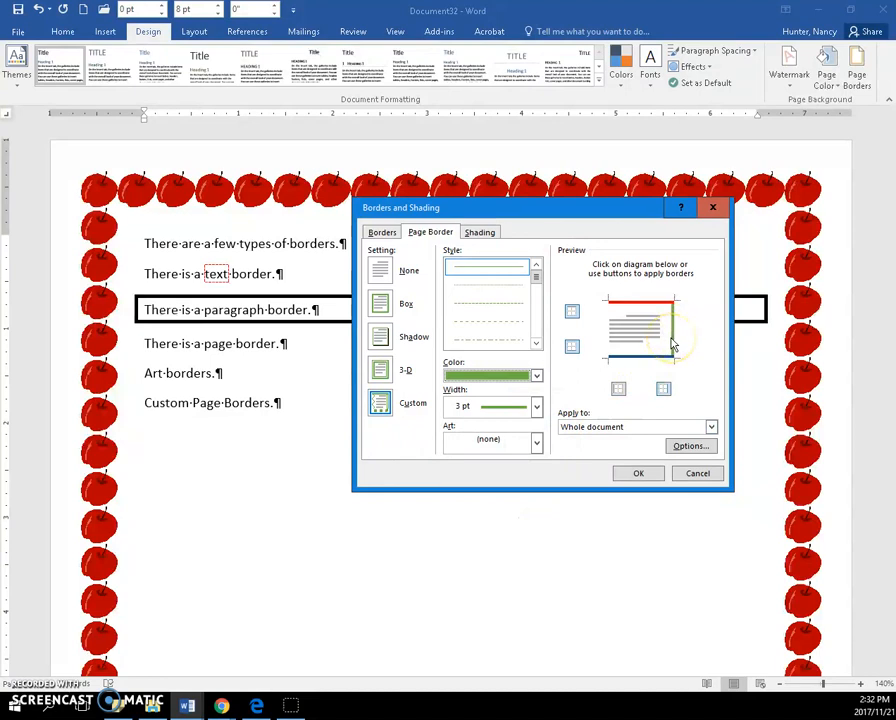
left_click(536, 376)
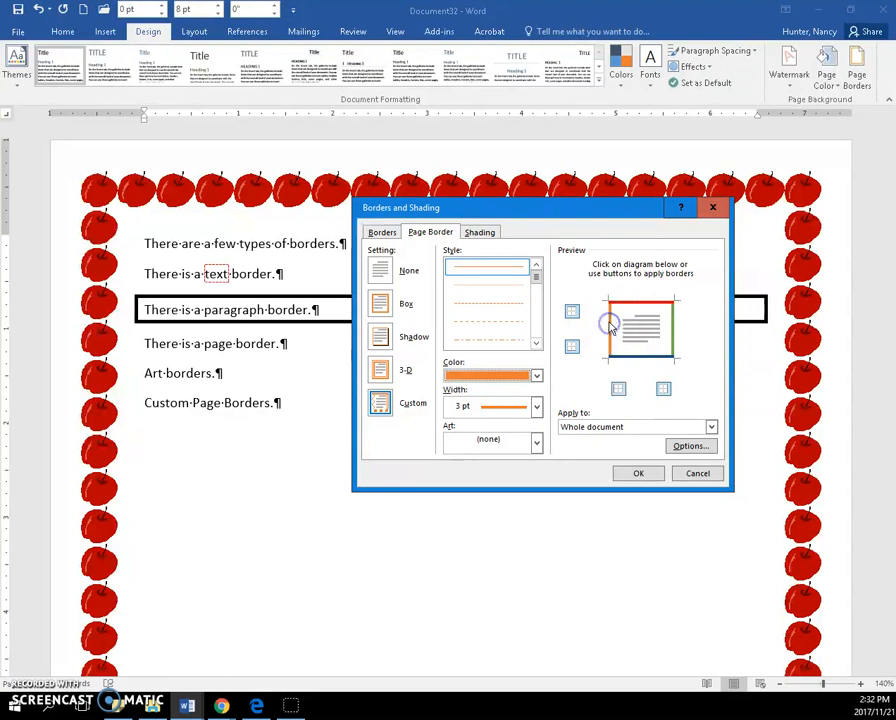
- Give the custom border an orange left edge in the preview
left_click(640, 308)
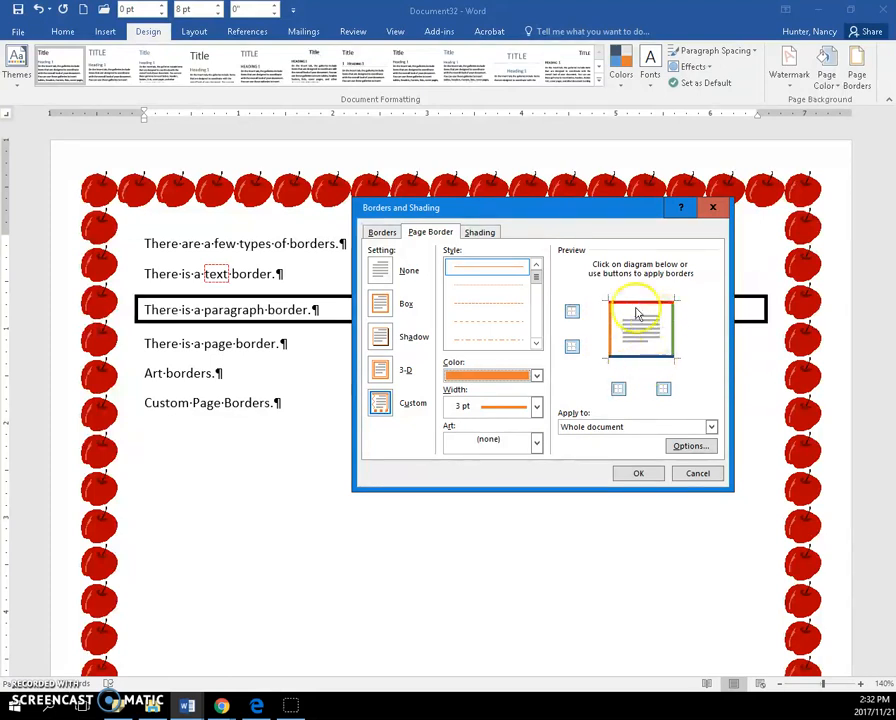
left_click(616, 360)
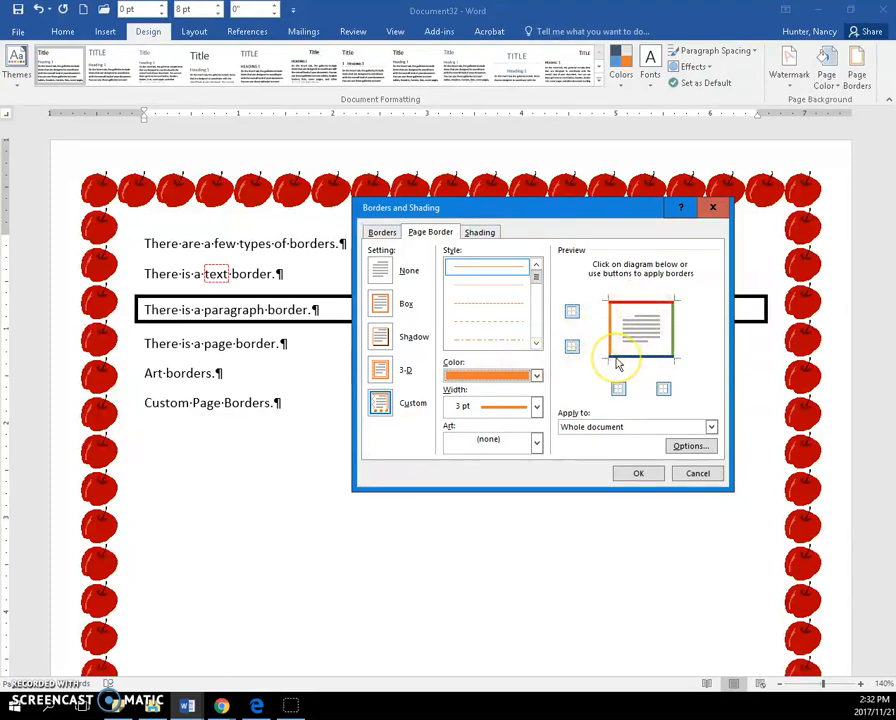
left_click(660, 310)
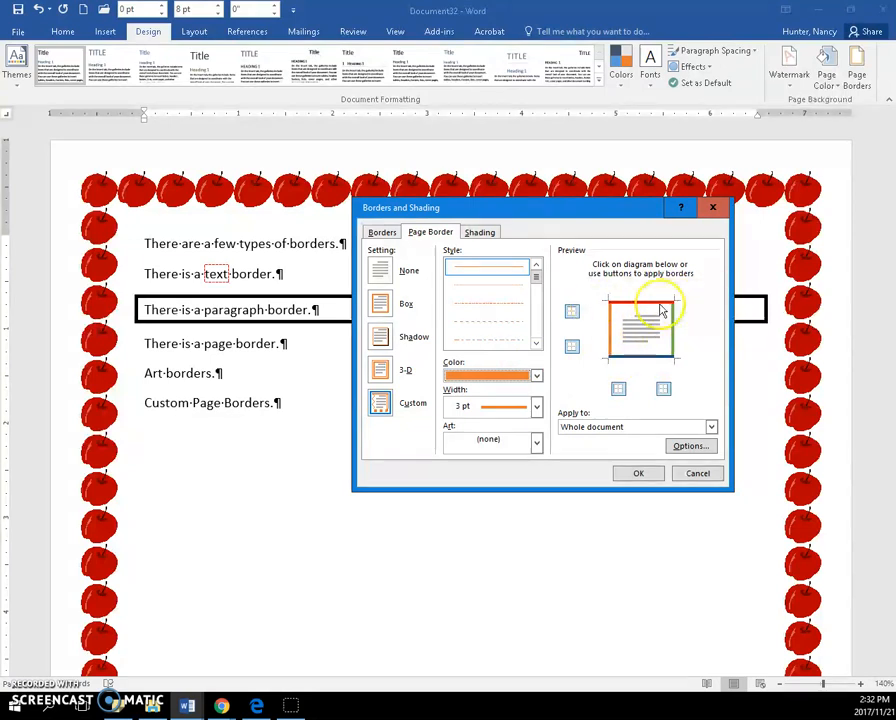
- Set a dashed style, red colour and 3 pt width for the top edge of the border
left_click(640, 298)
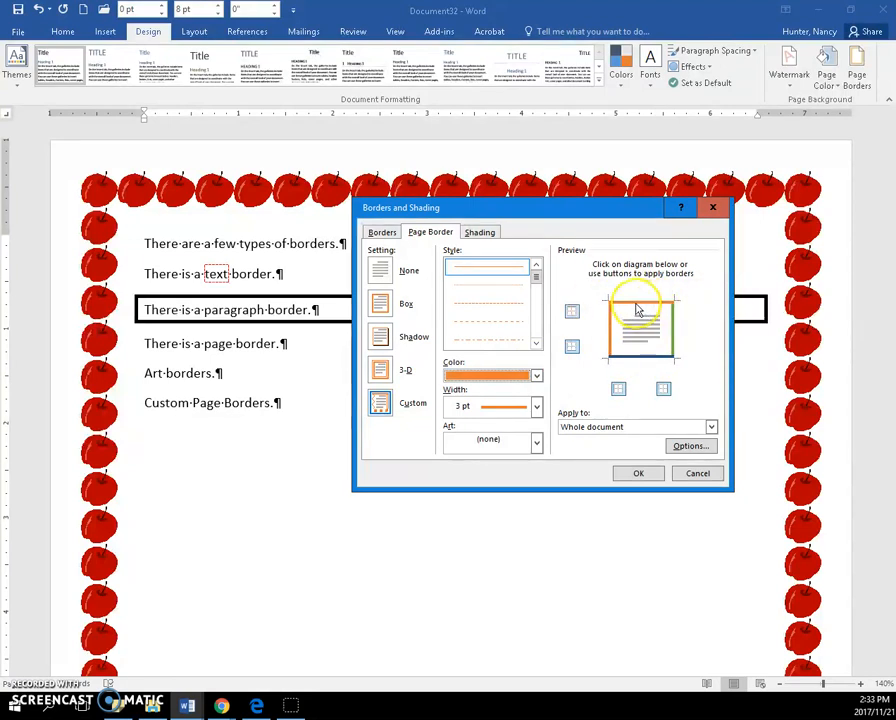
left_click(640, 308)
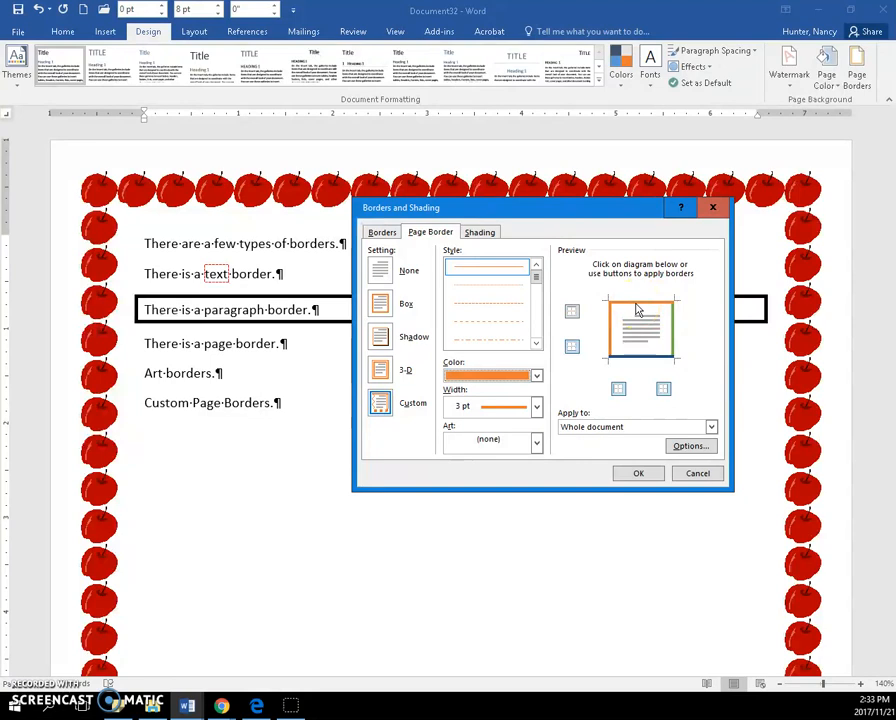
left_click(536, 376)
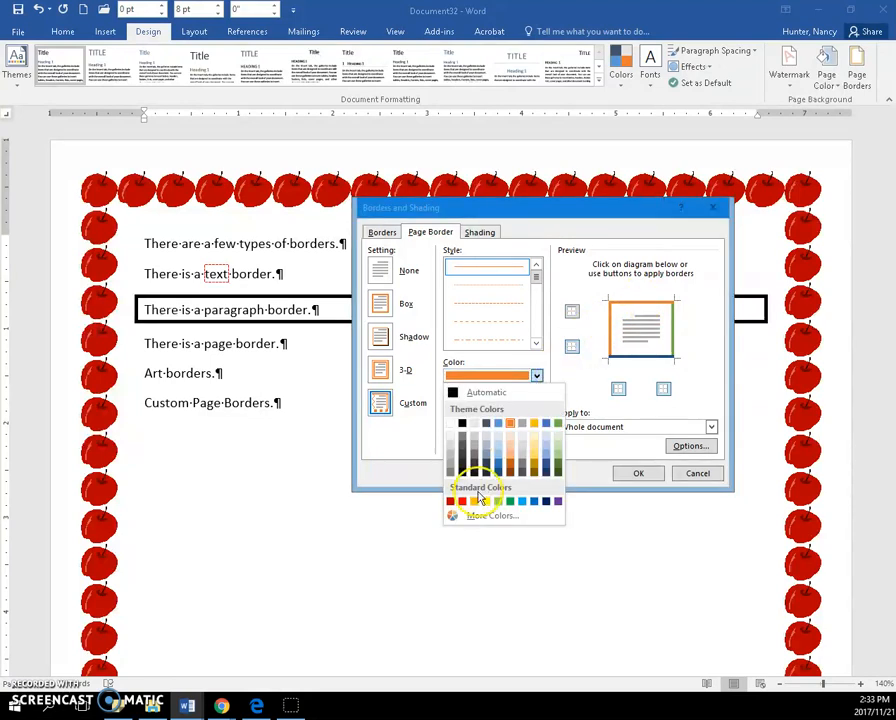
left_click(460, 500)
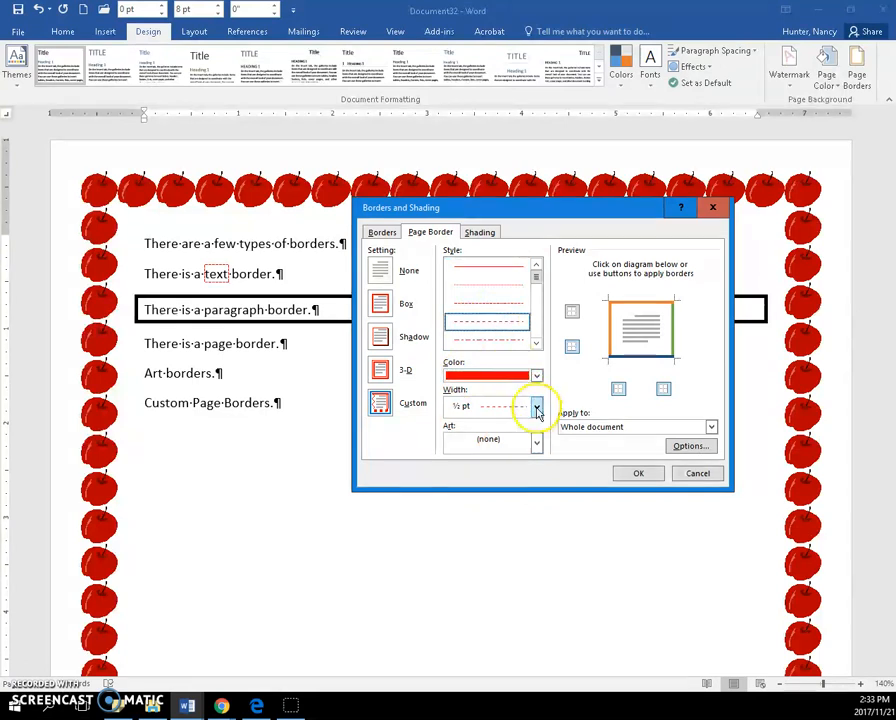
left_click(536, 406)
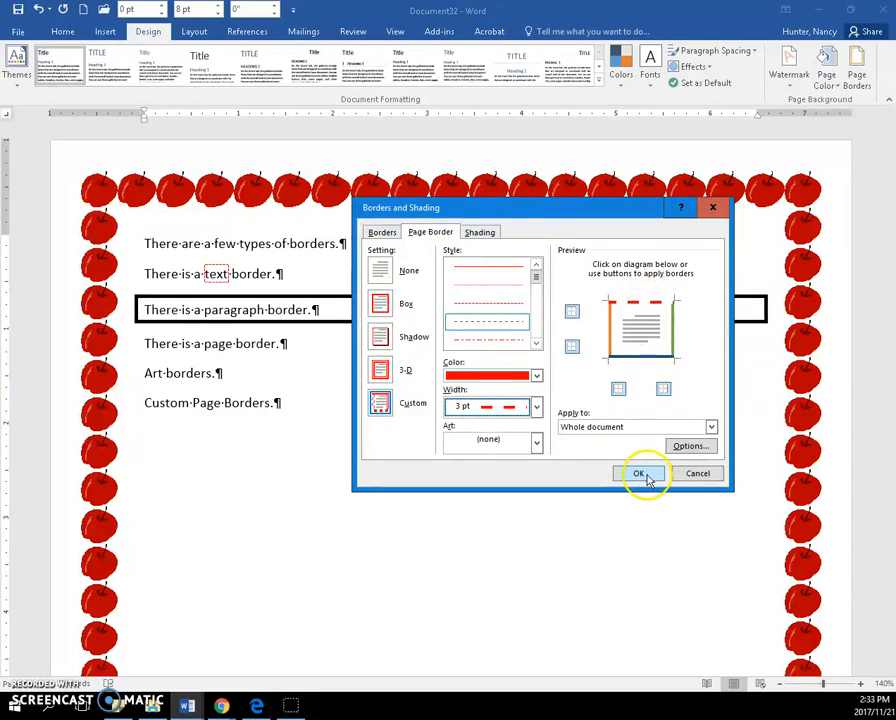
- Apply the custom border: dashed red top, orange left, blue bottom, green right
left_click(640, 472)
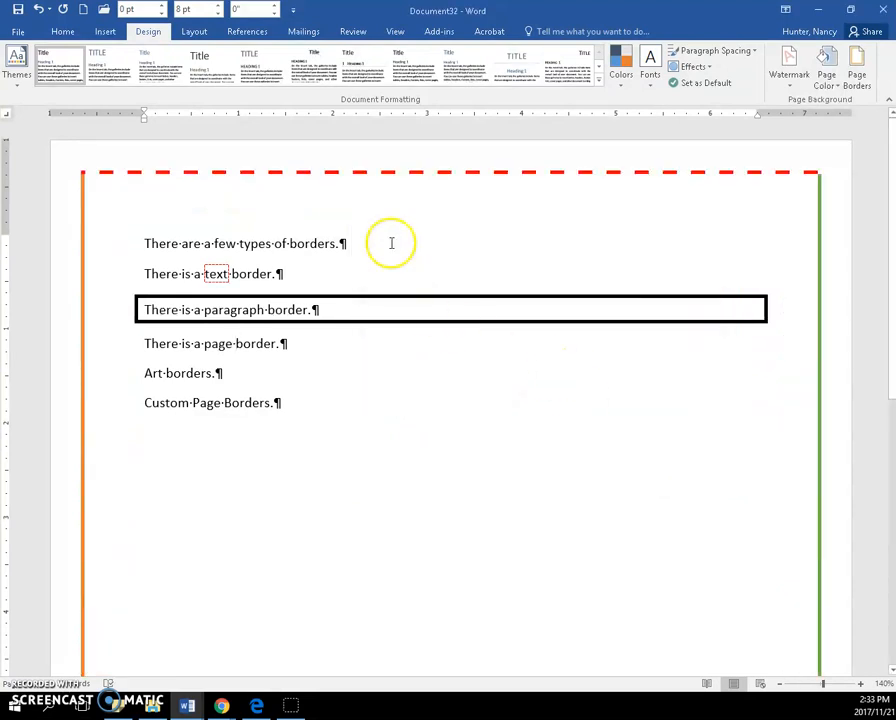
mouse_move(664, 196)
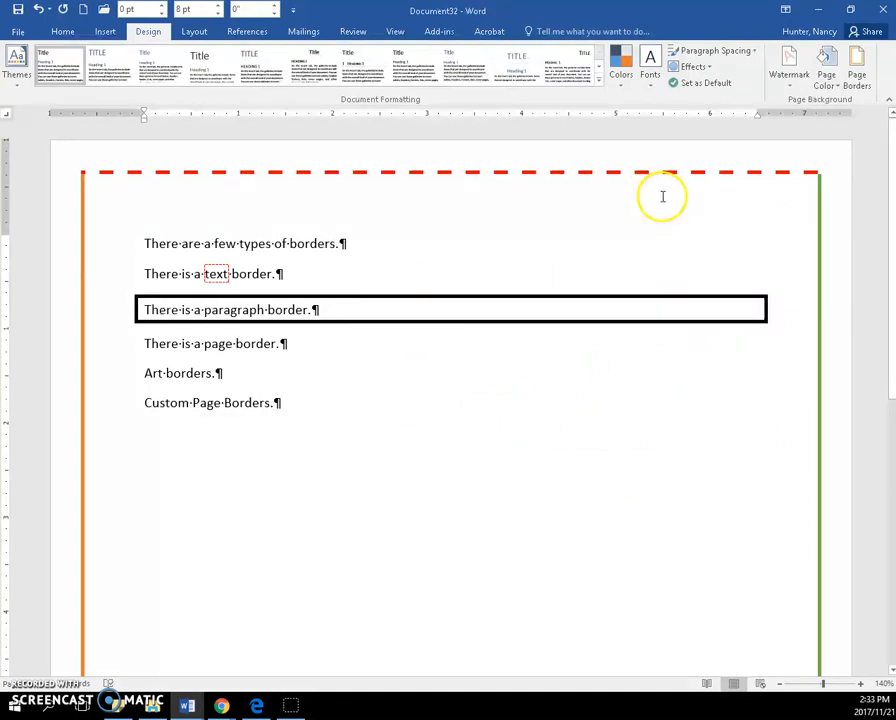
mouse_move(606, 288)
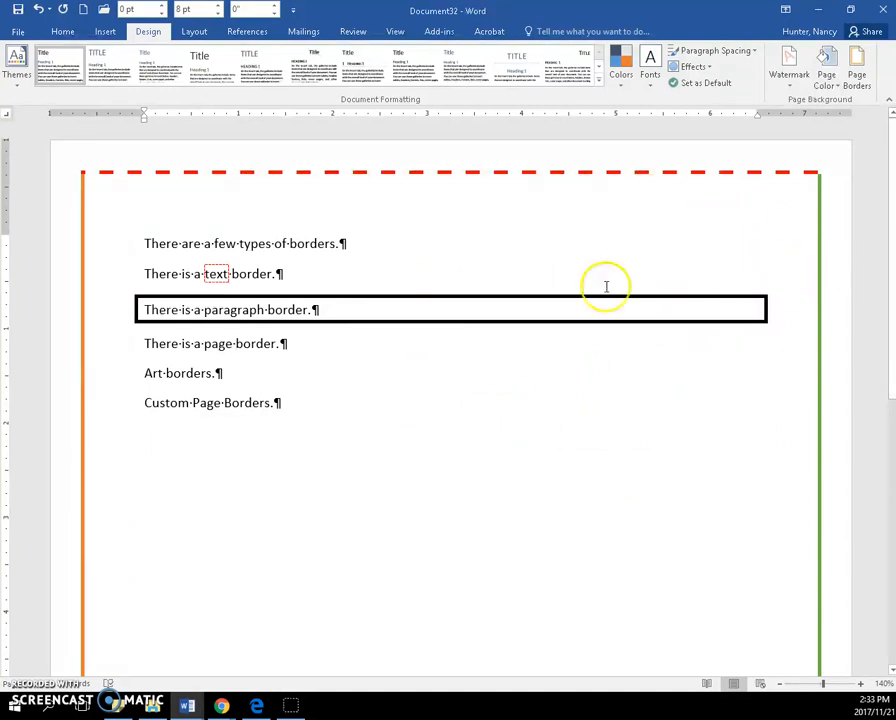
mouse_move(532, 306)
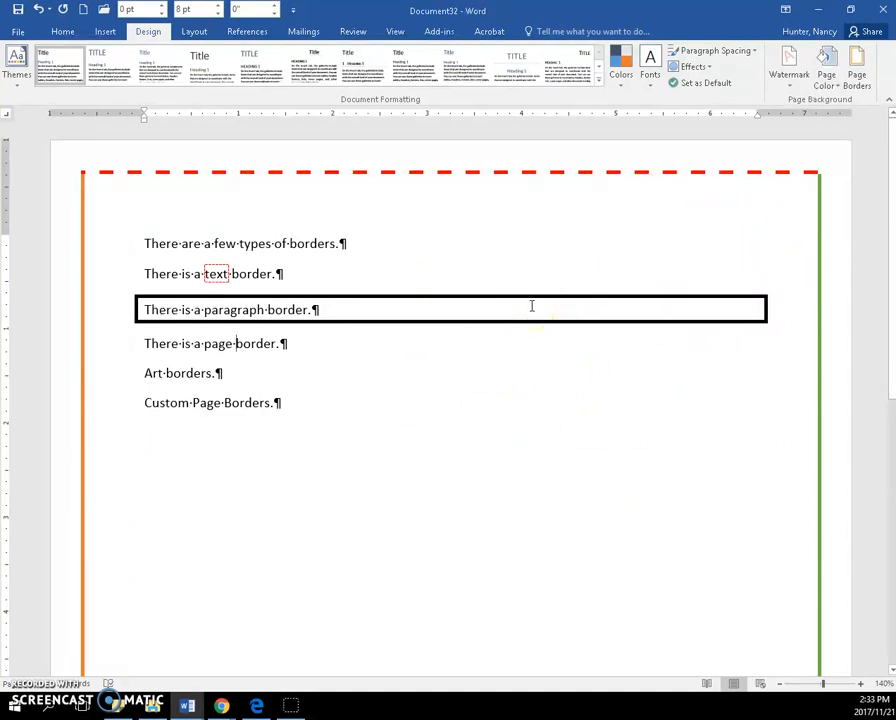